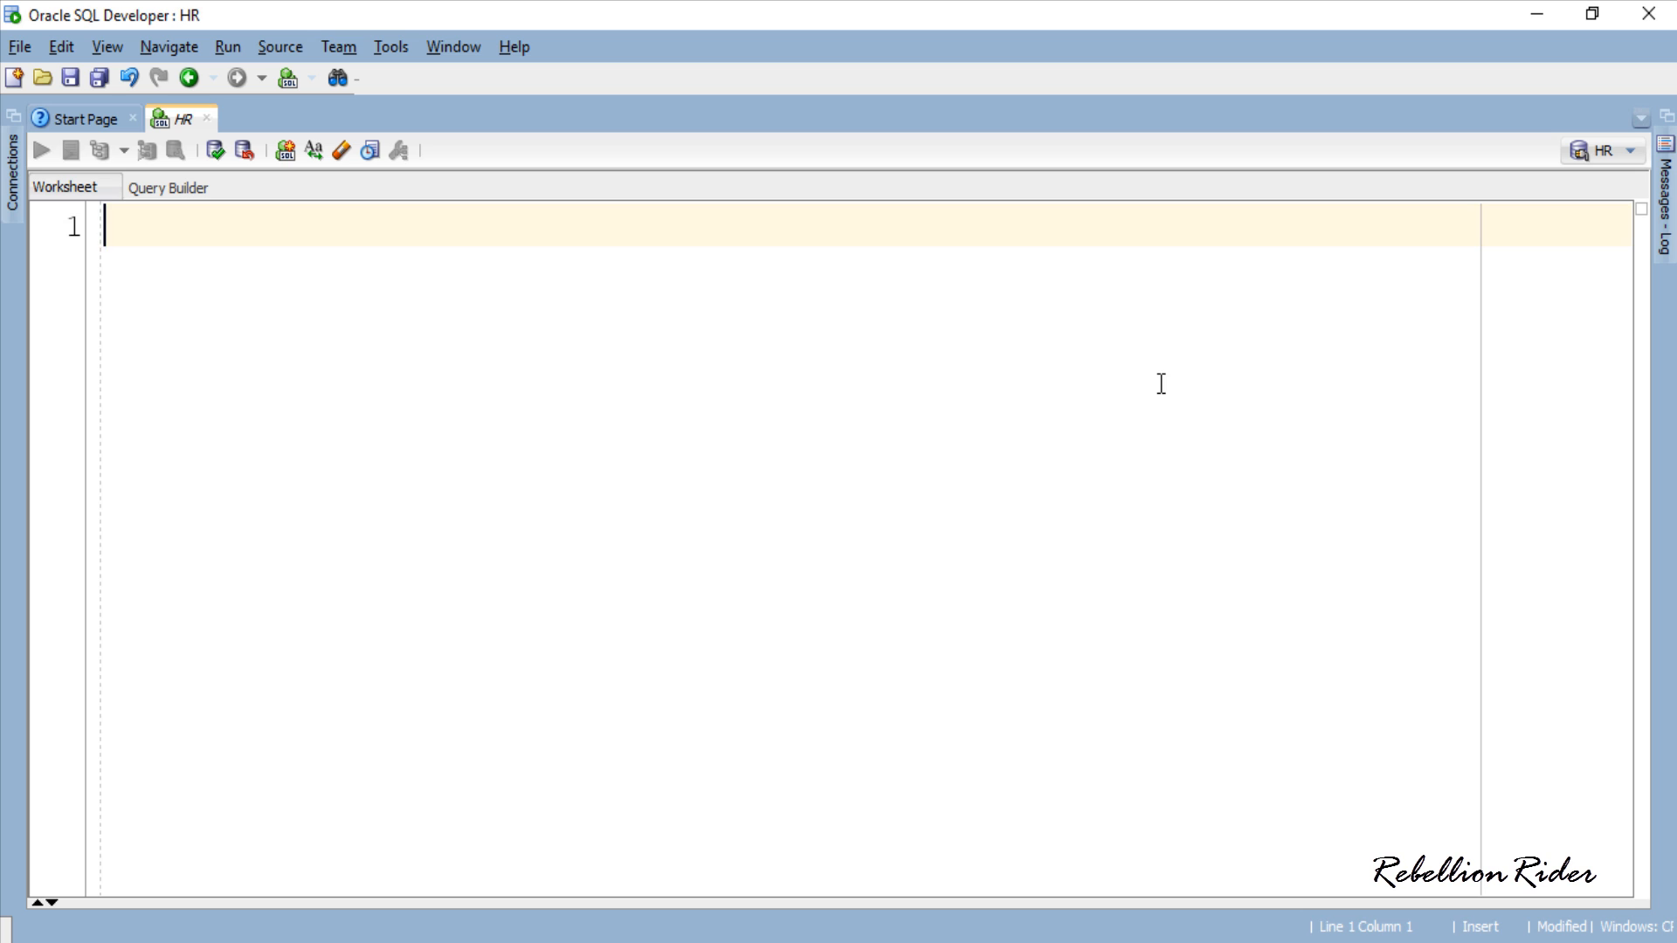
Describe the view vw_RebellionRider with DESC to see its columns.
{"action": "type", "text": "DES"}
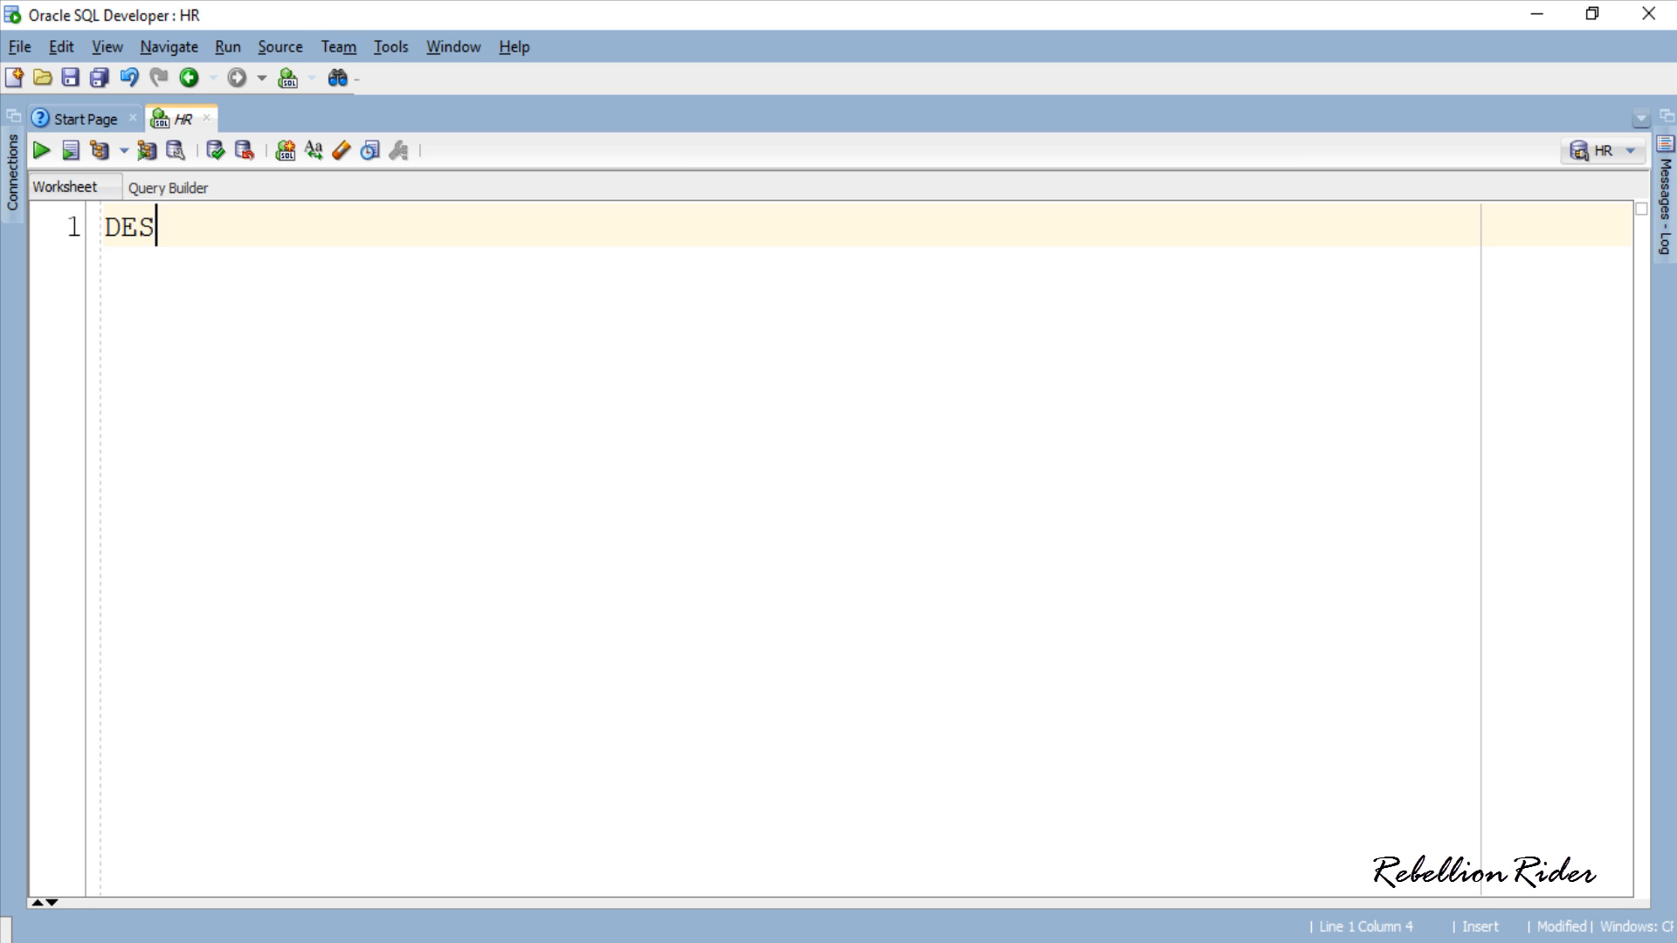
{"action": "type", "text": "C vw_R"}
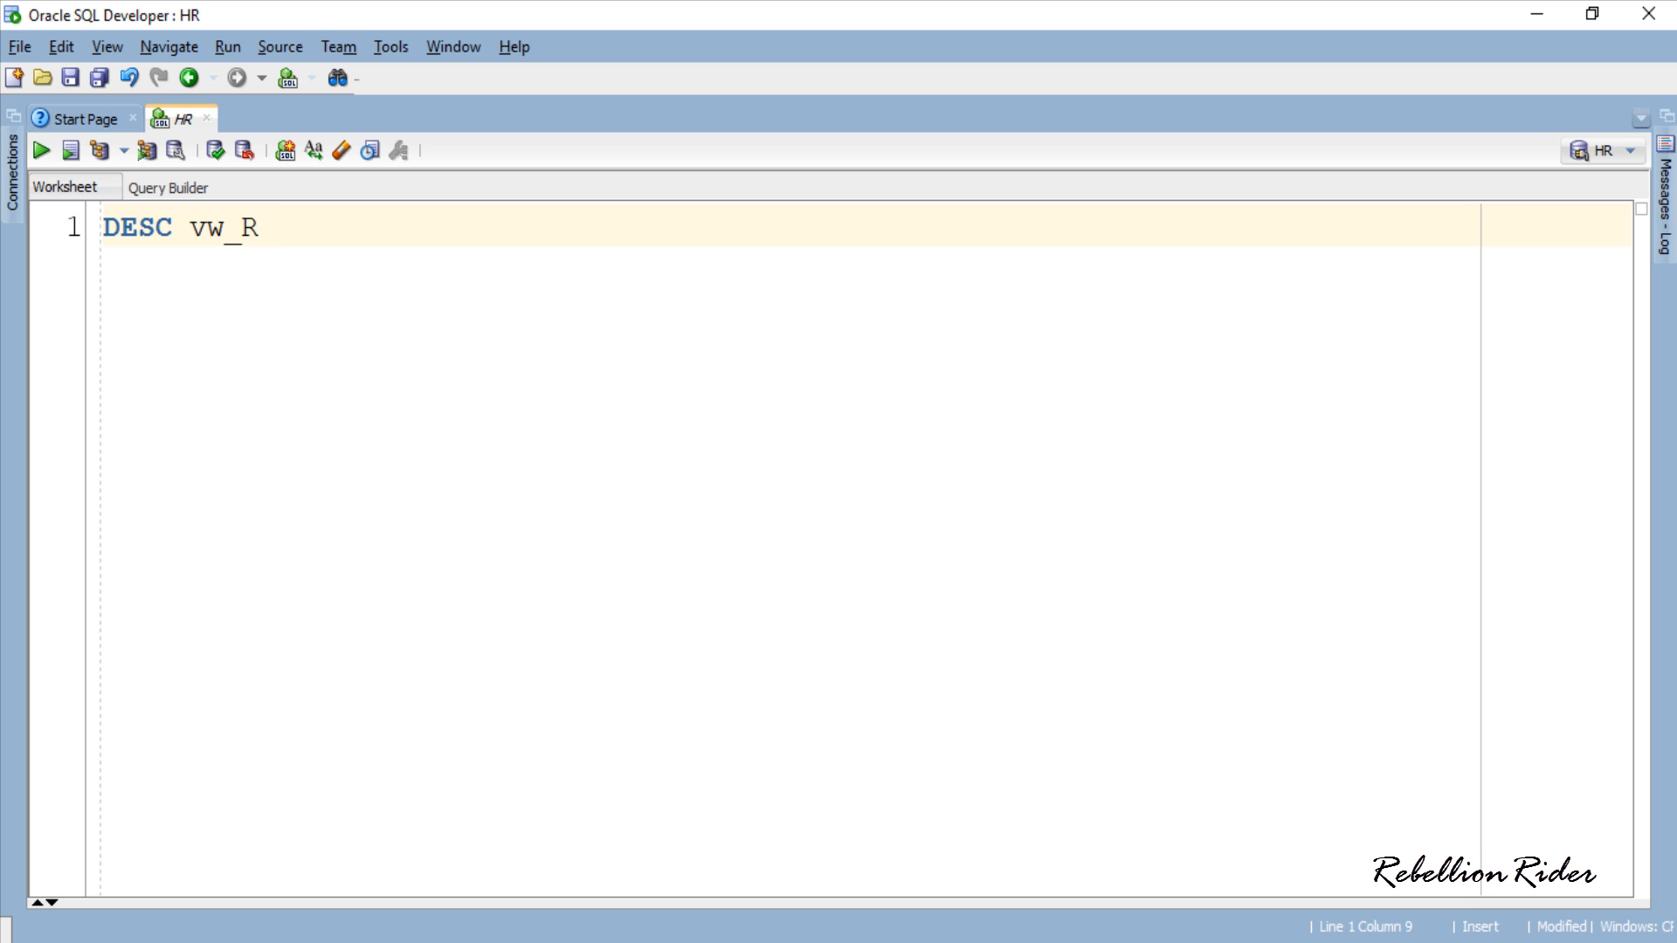
{"action": "type", "text": "ebellionRider"}
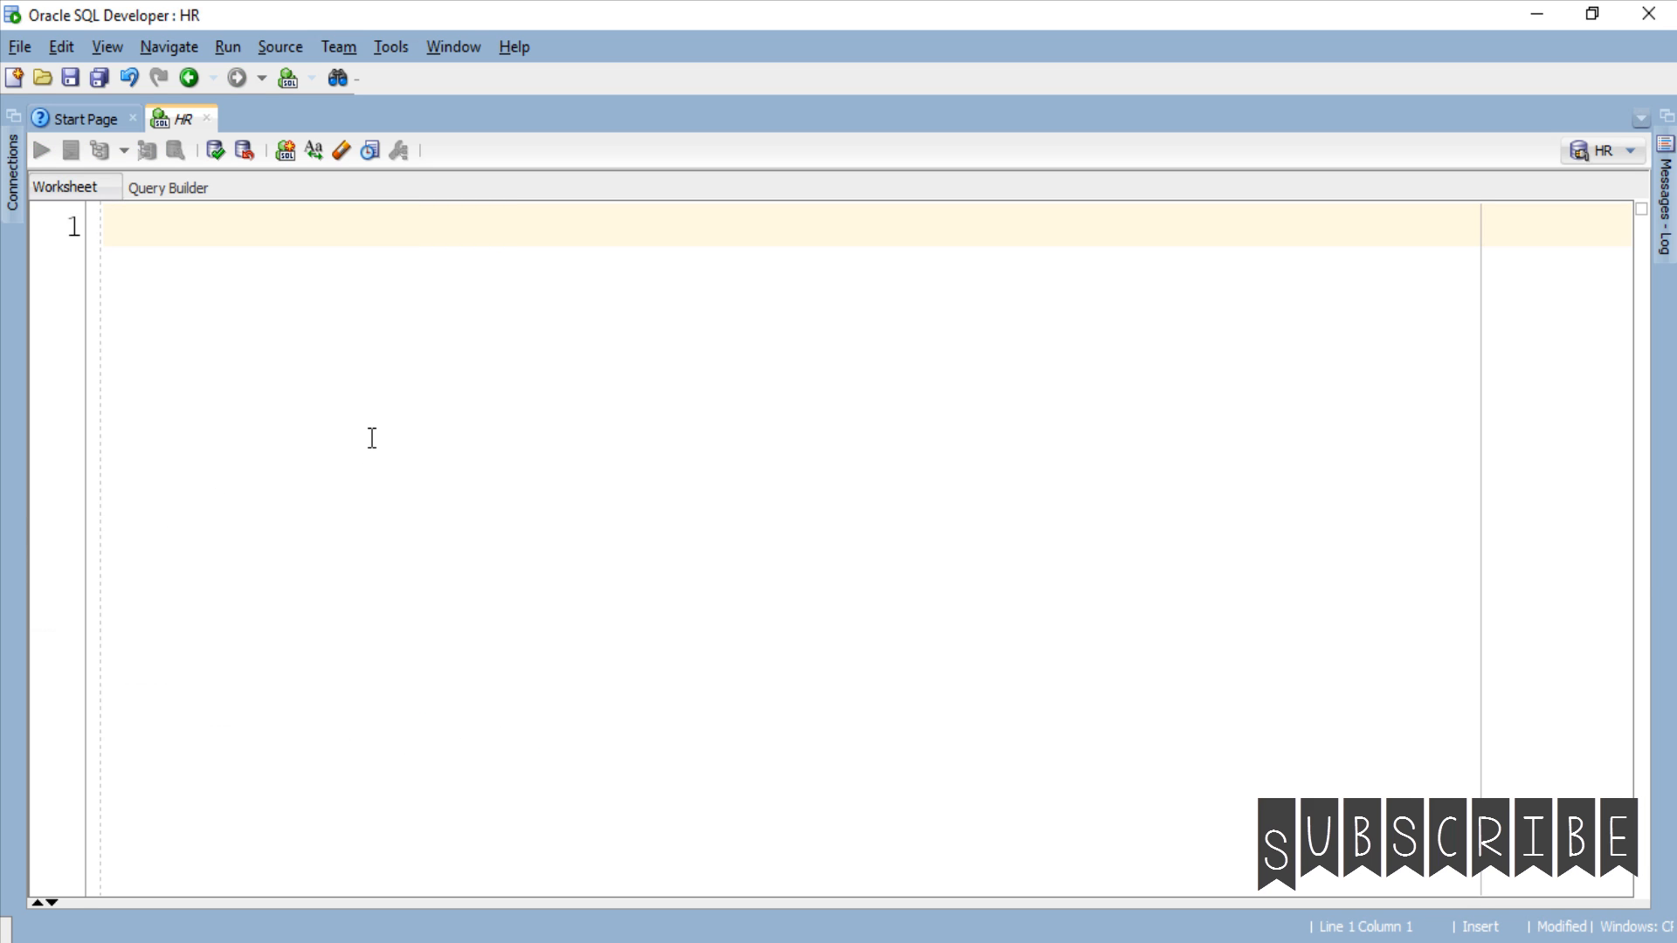
Write the header CREATE OR REPLACE TRIGGER io_delete INSTEAD OF DELETE ON vw_RebellionRider.
{"action": "type", "text": "CREATE OR REPLACE TRI"}
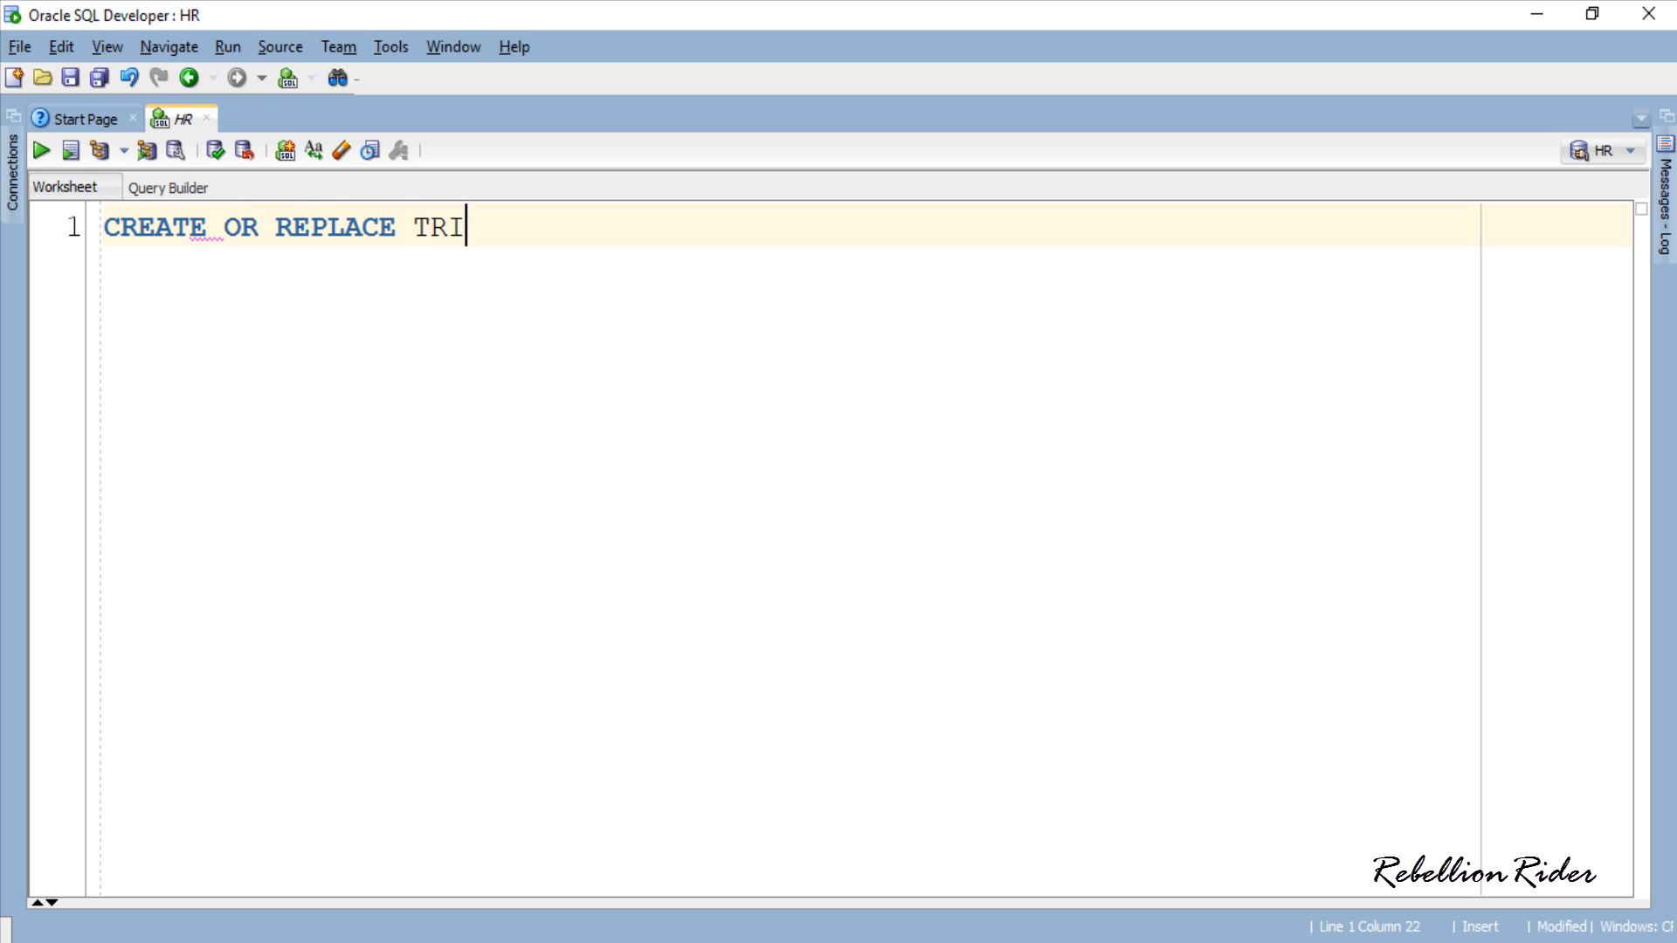
{"action": "type", "text": "GGER io_delete"}
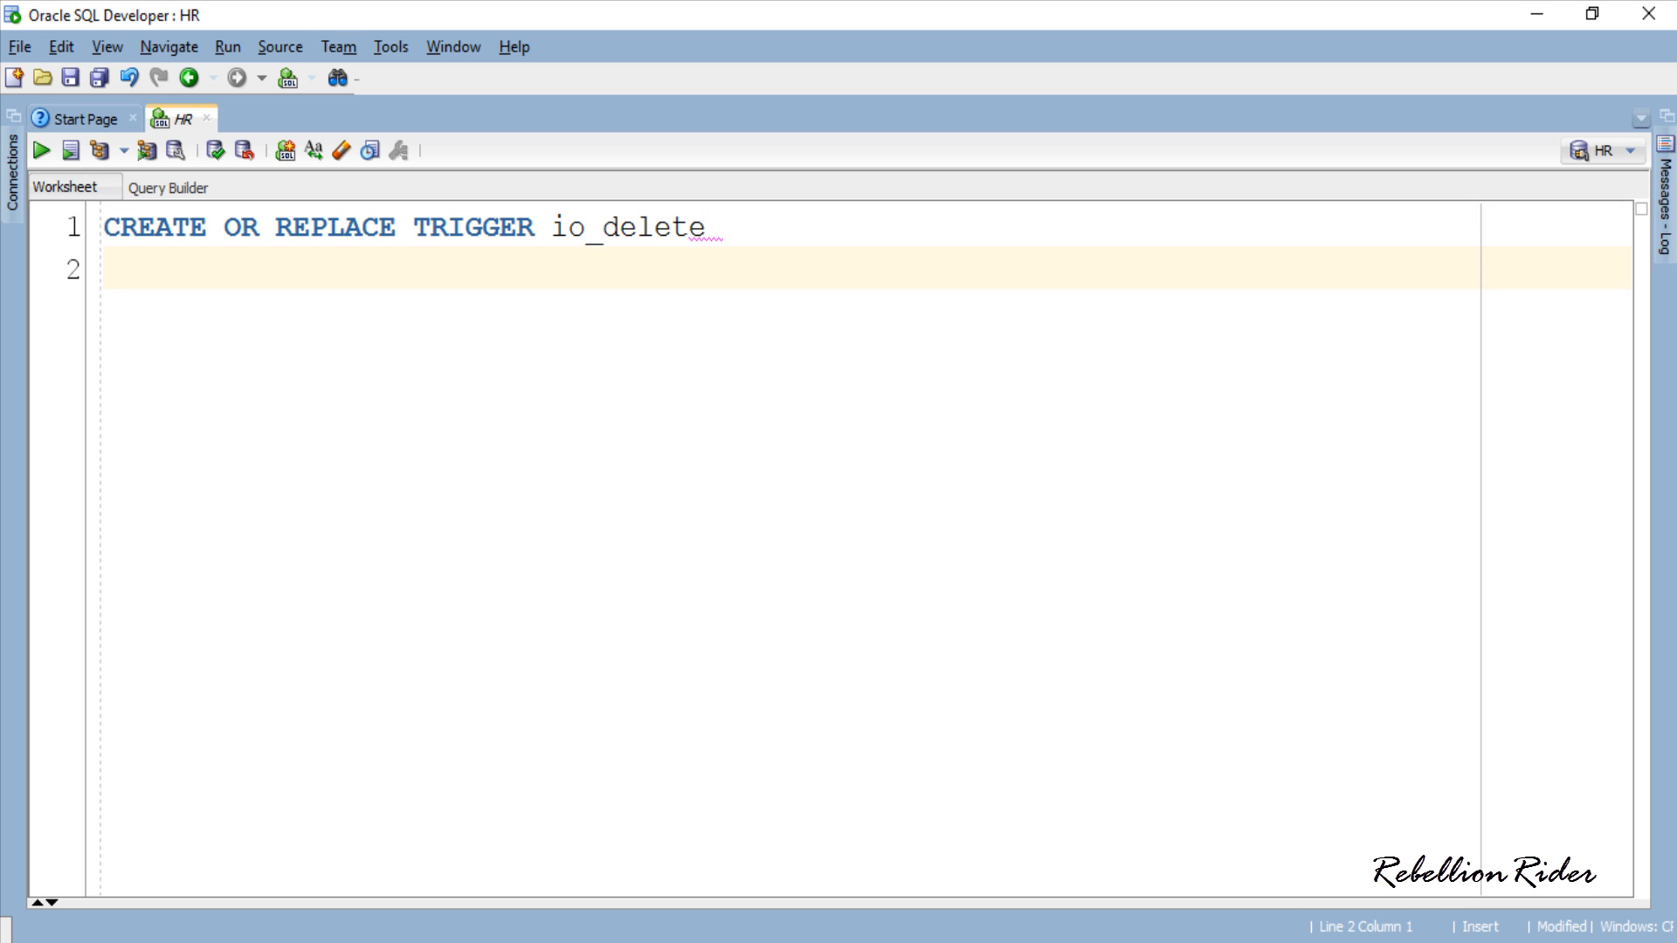
{"action": "type", "text": "INSTEAD OF DELETE ON vw"}
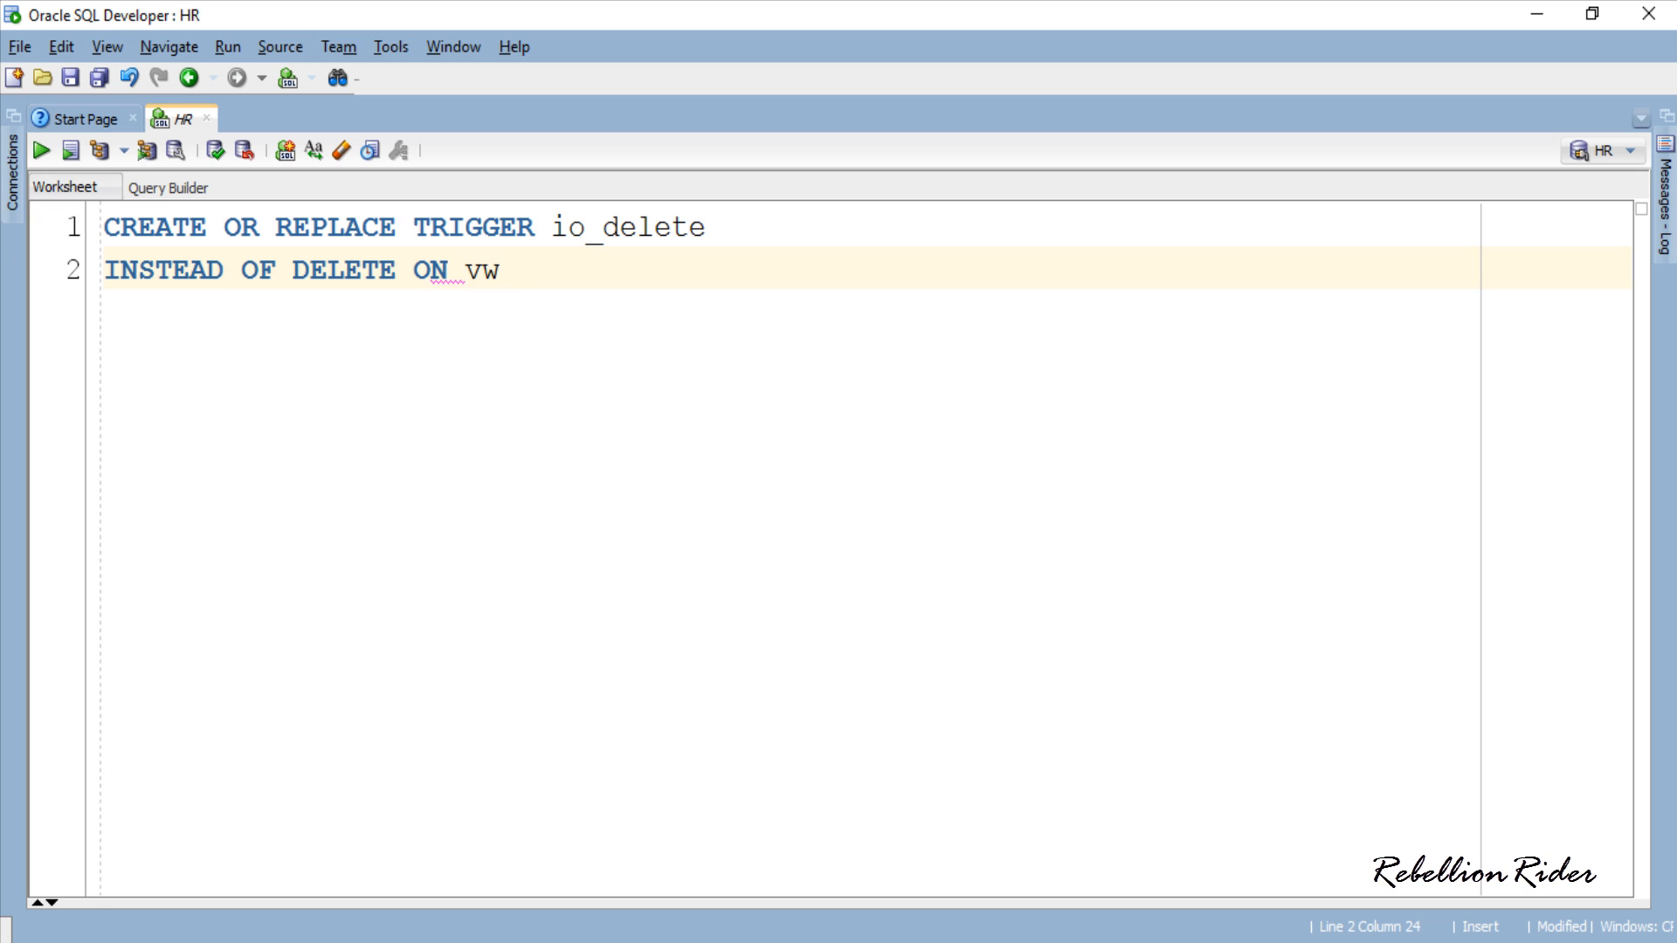
{"action": "type", "text": "_RebellionRider"}
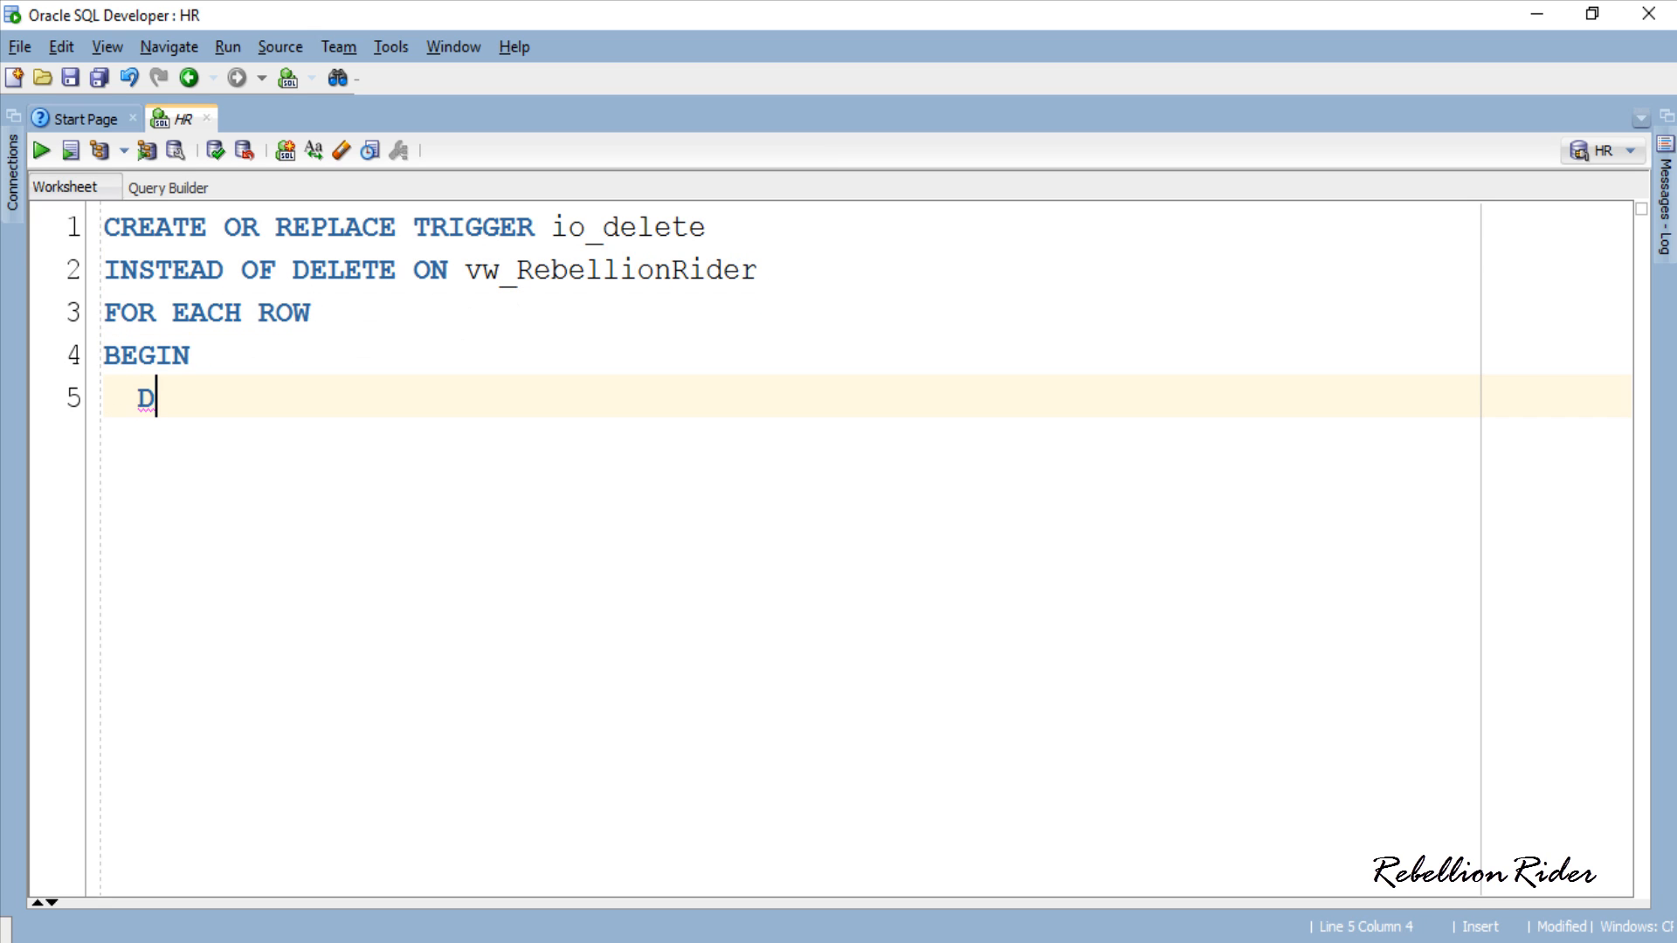
Write the body deleting from trainer by :old.full_name and from subject by :old.subject_name.
{"action": "type", "text": "ELETE FROM trainer WHERE"}
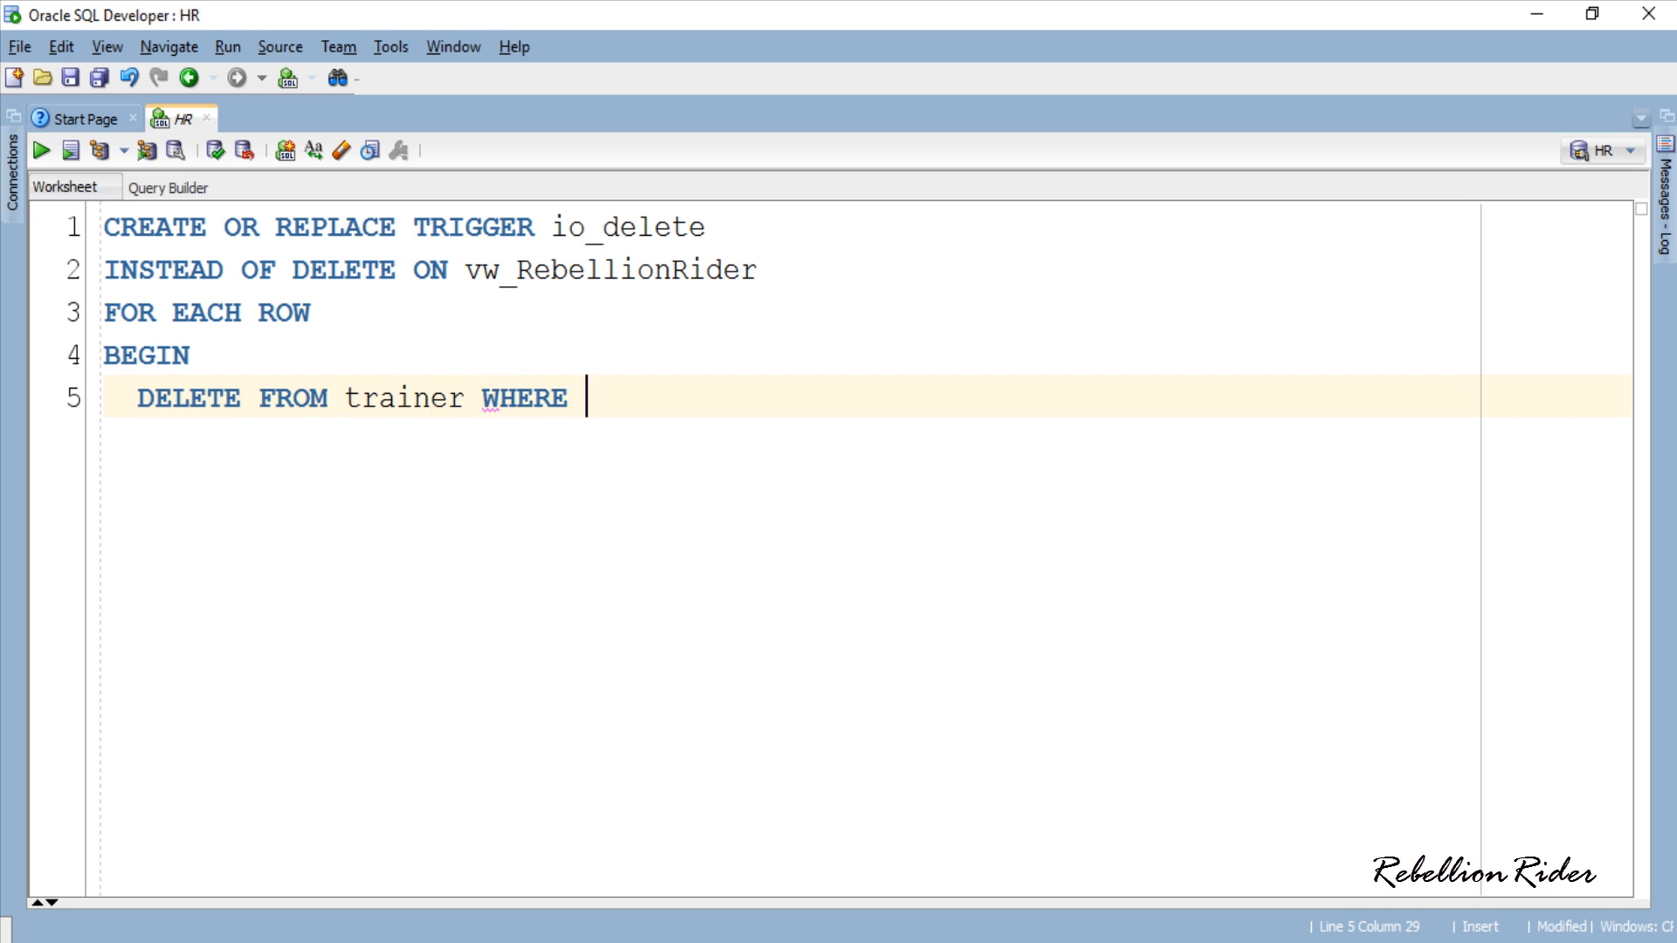
{"action": "type", "text": "full_name = :old"}
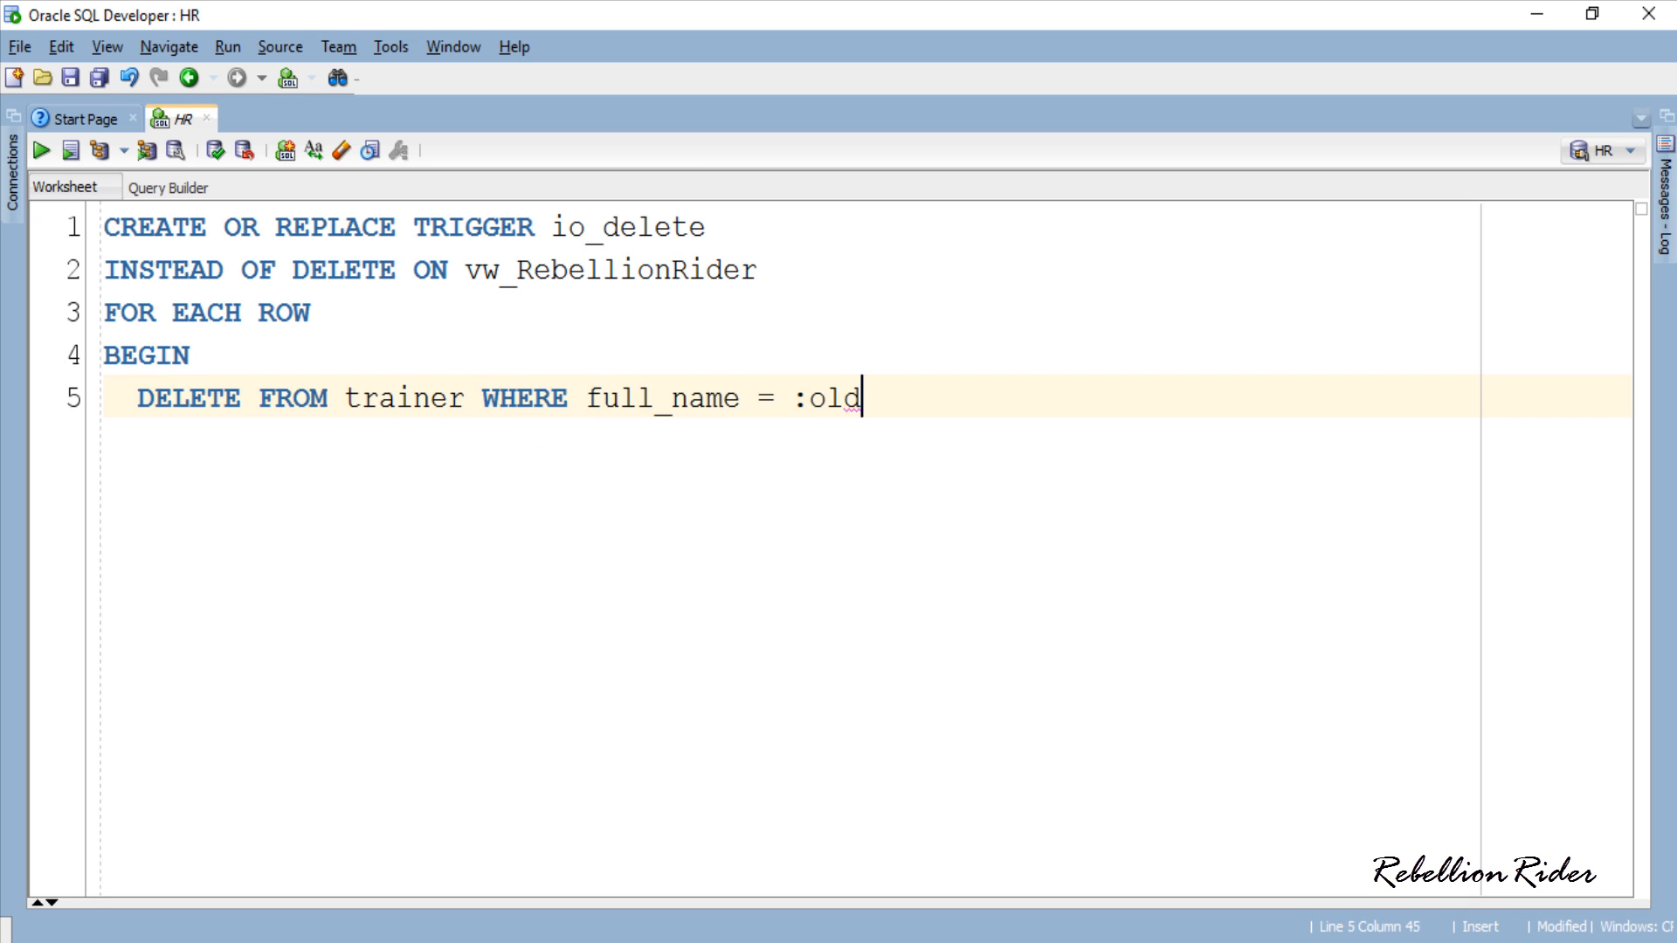
{"action": "type", "text": ".full_name;"}
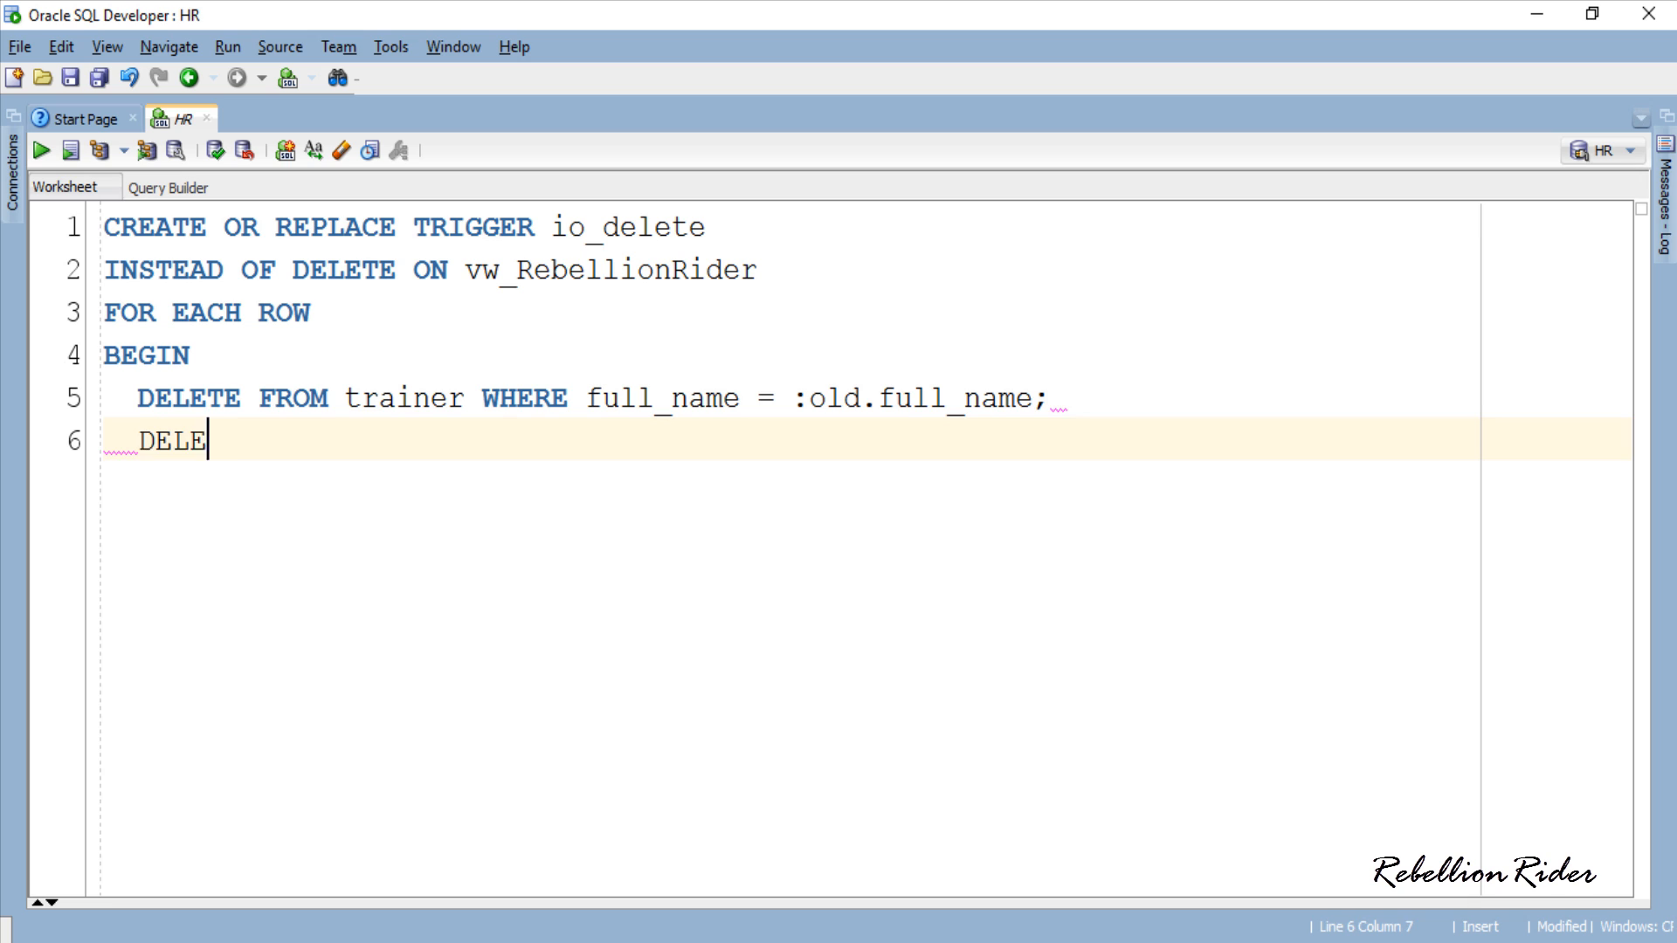
{"action": "type", "text": "TE FROM subject WHERE"}
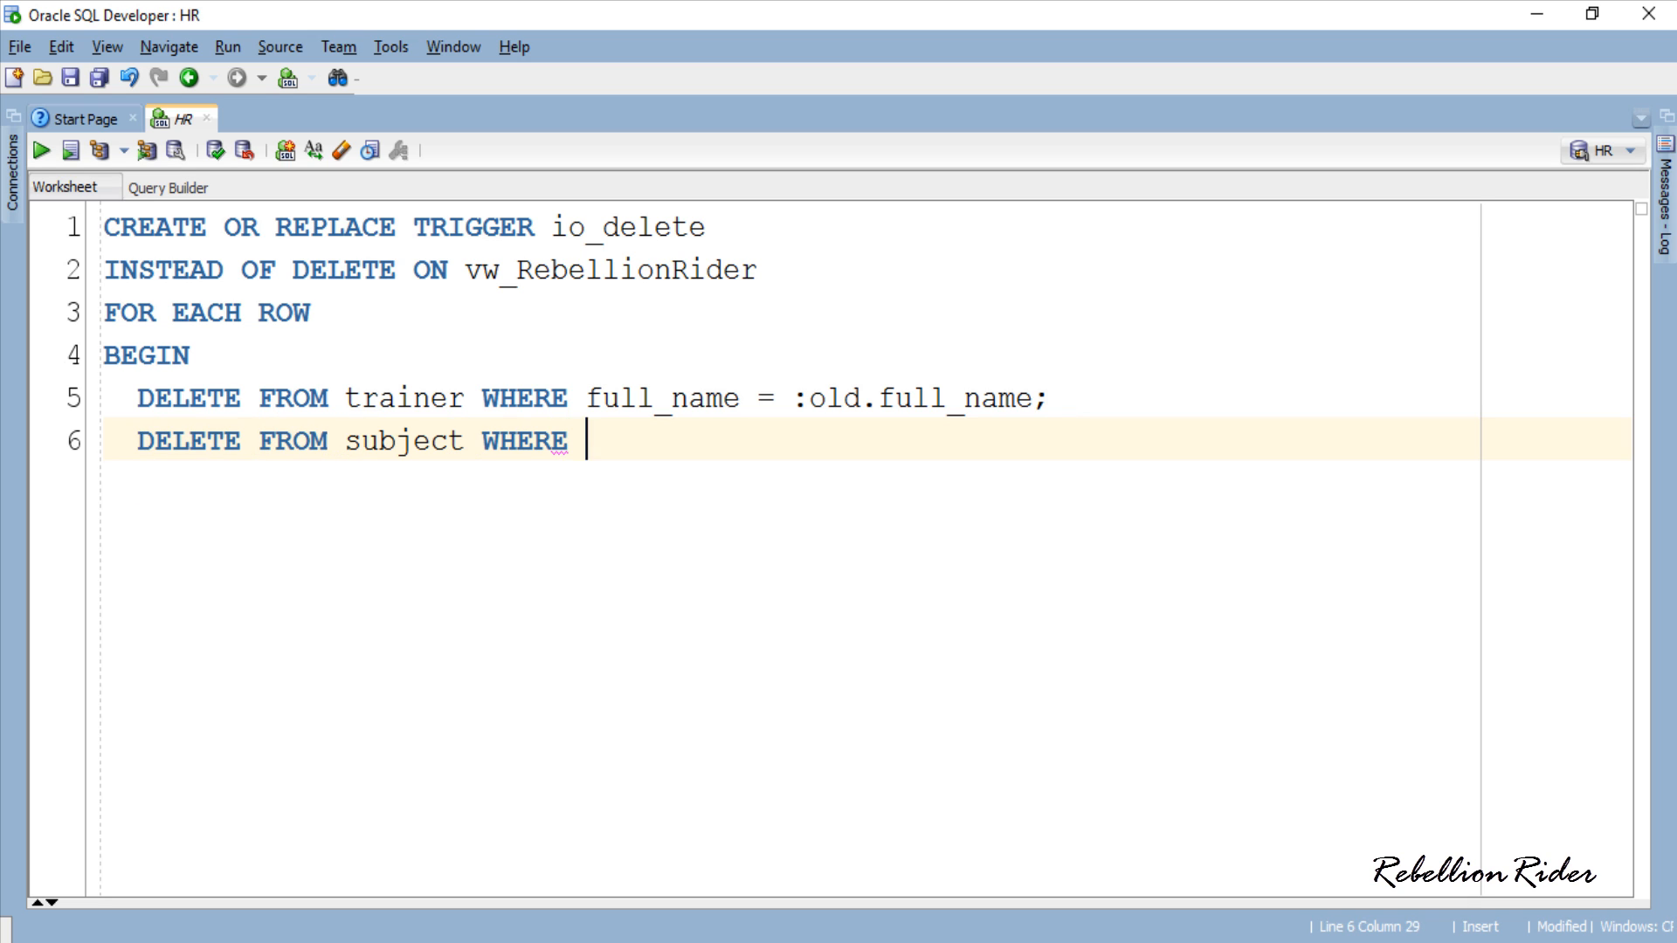
{"action": "type", "text": "subject_name ="}
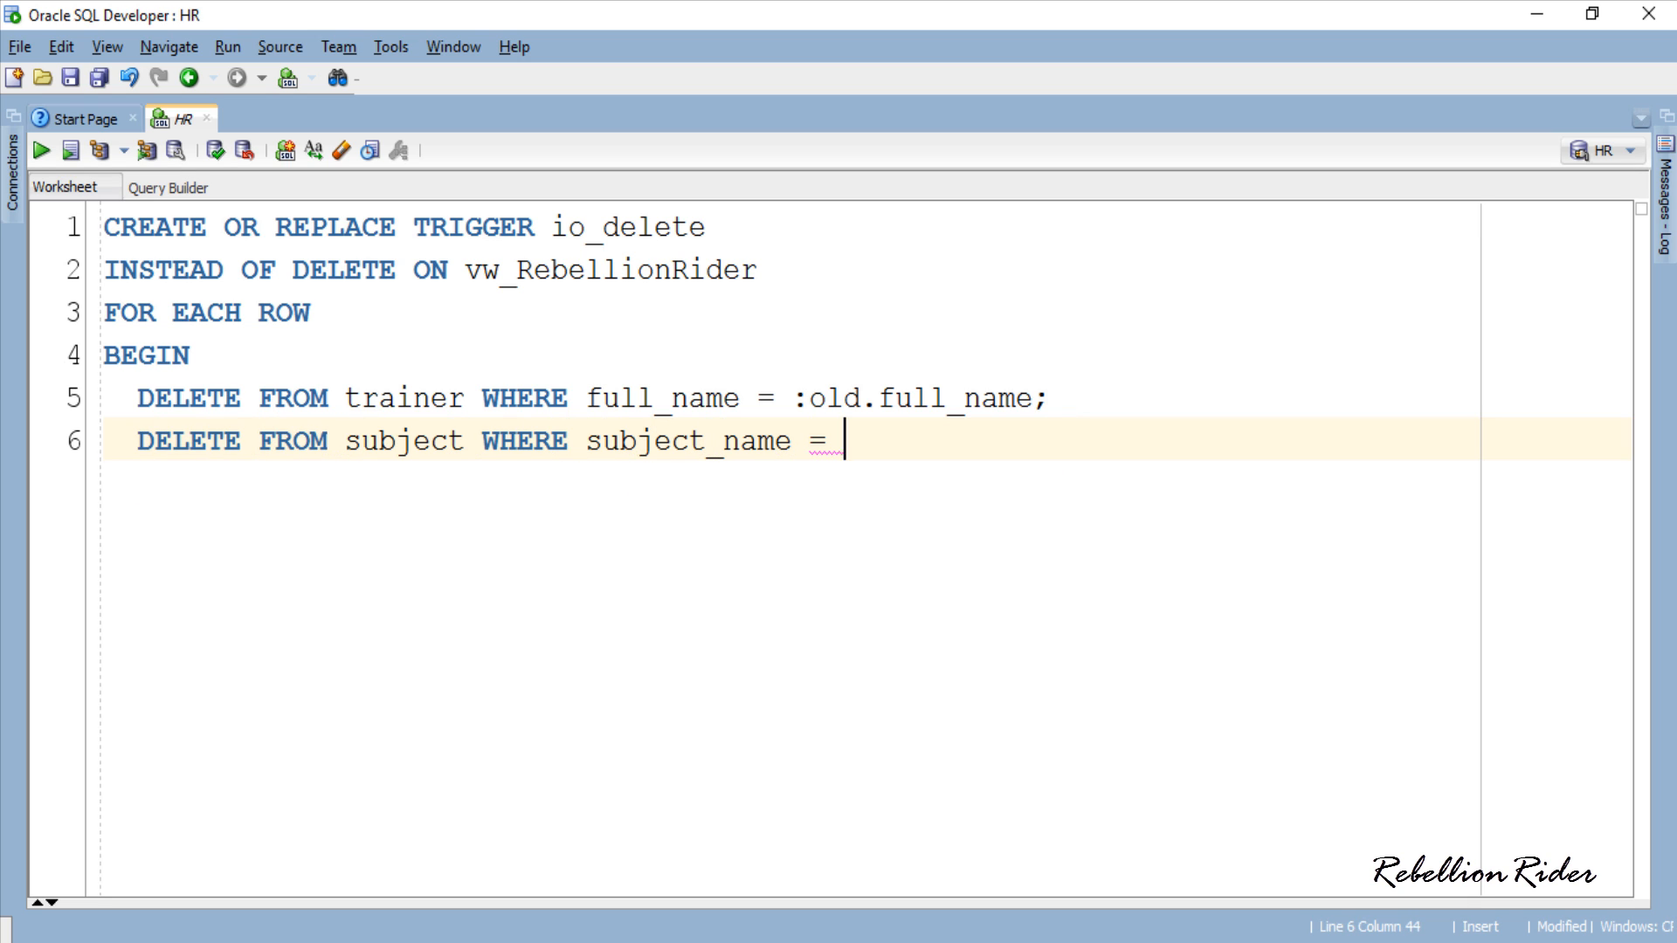
{"action": "type", "text": ":old.subject_name"}
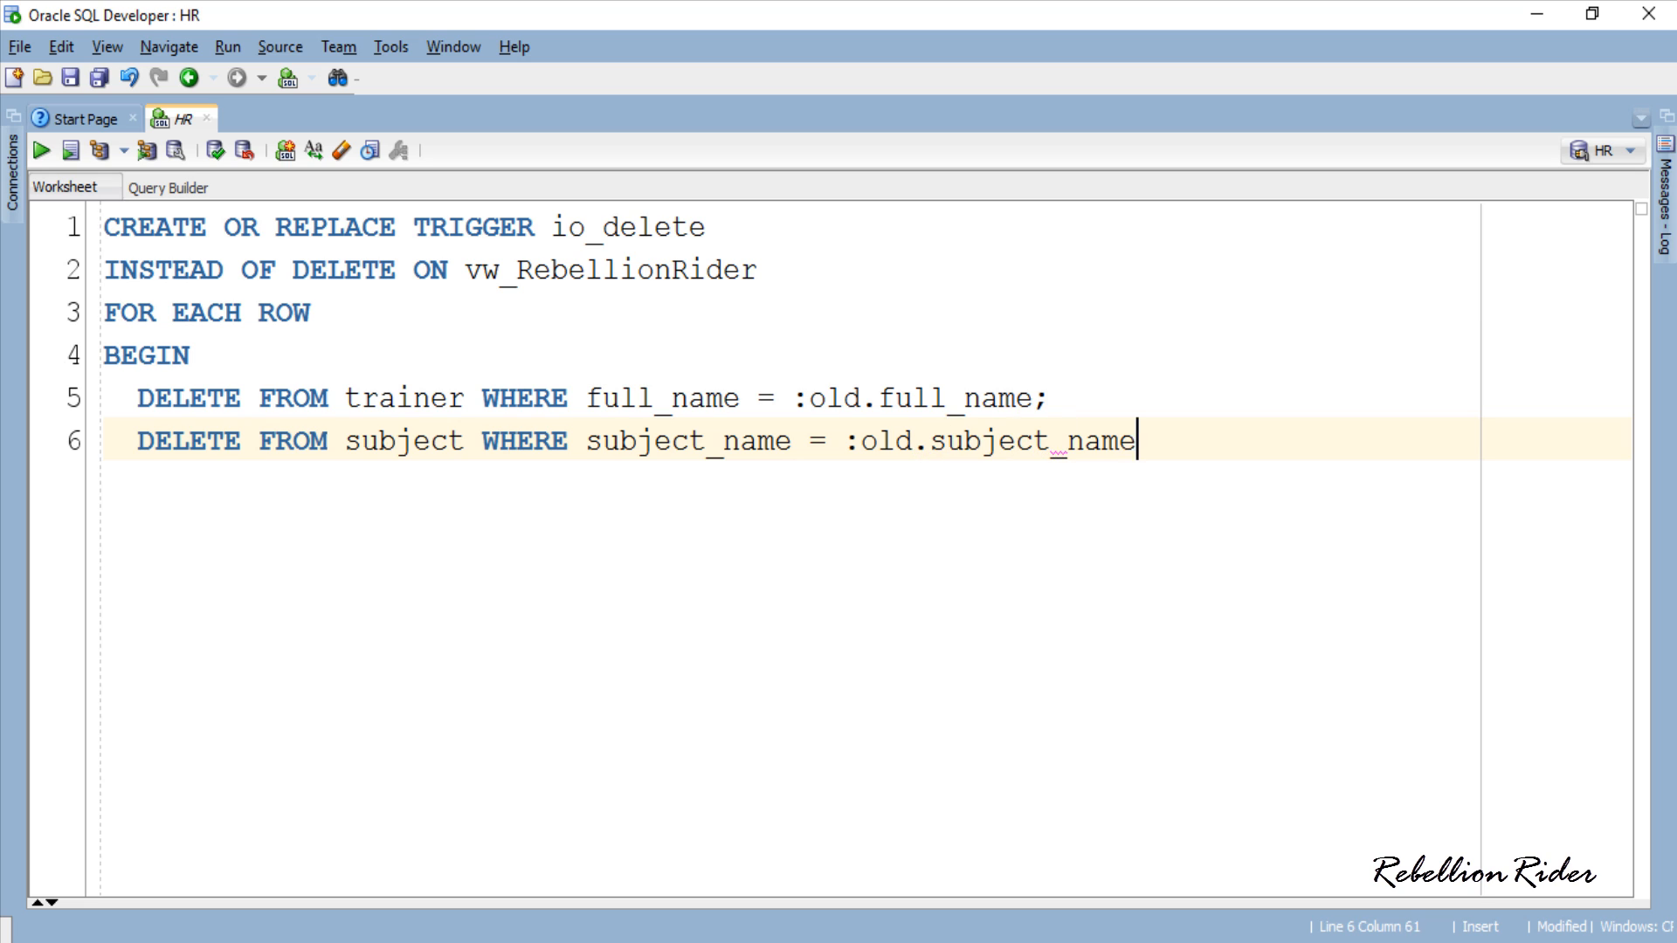
{"action": "type", "text": ";"}
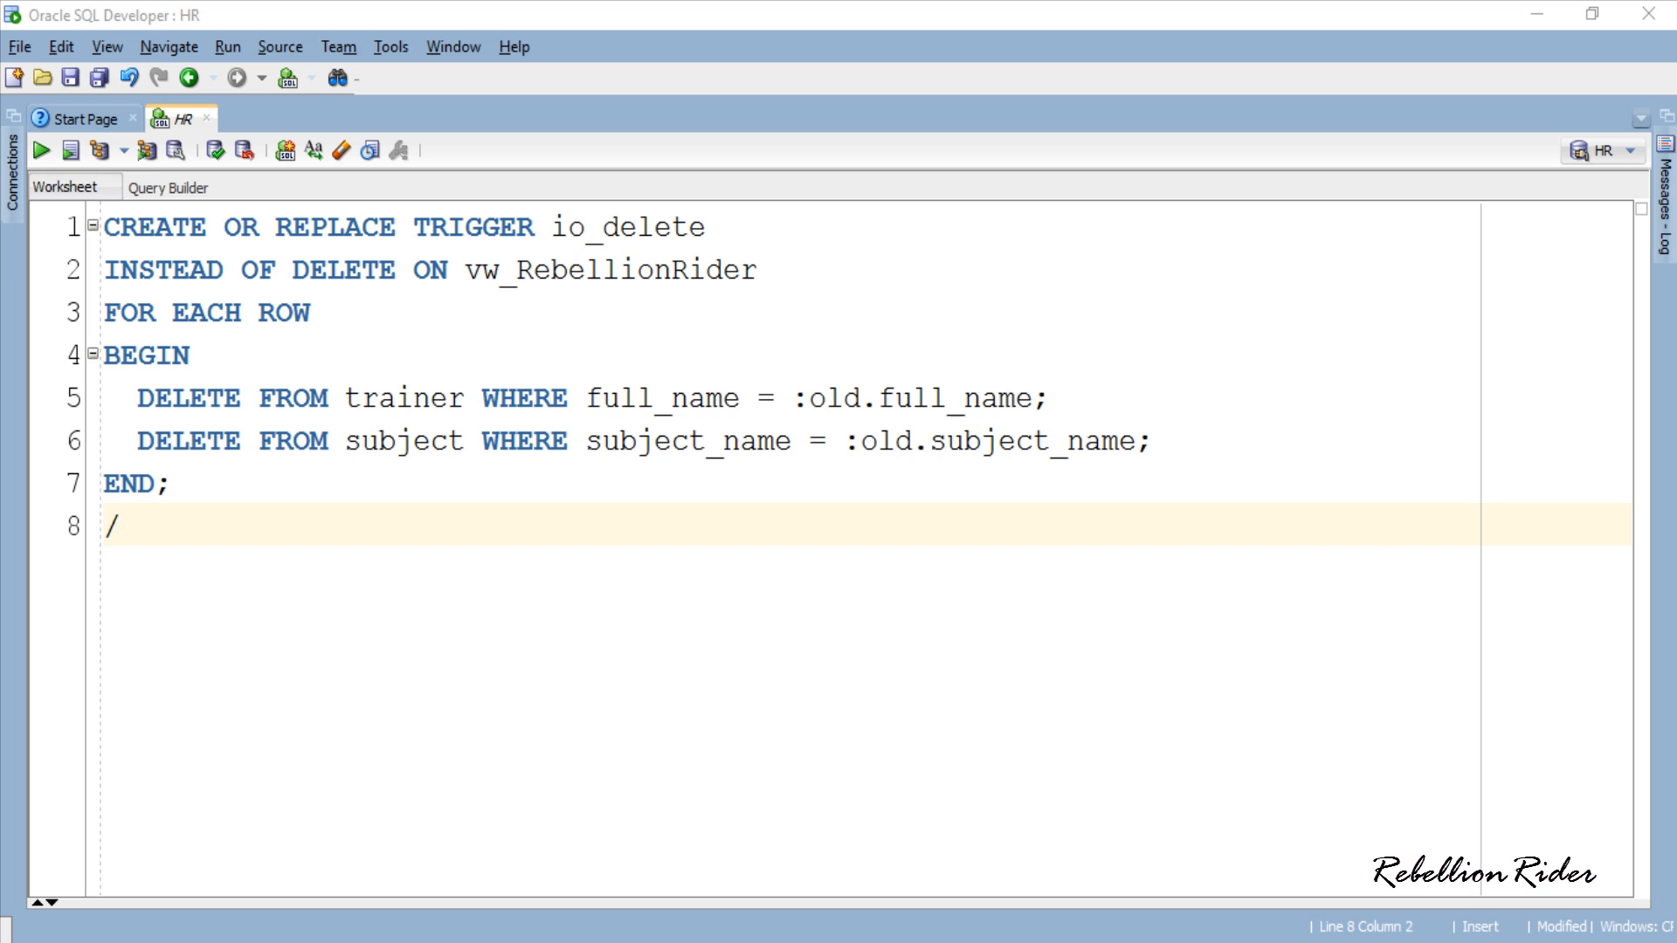
{"action": "double_click", "coordinate": [155, 227]}
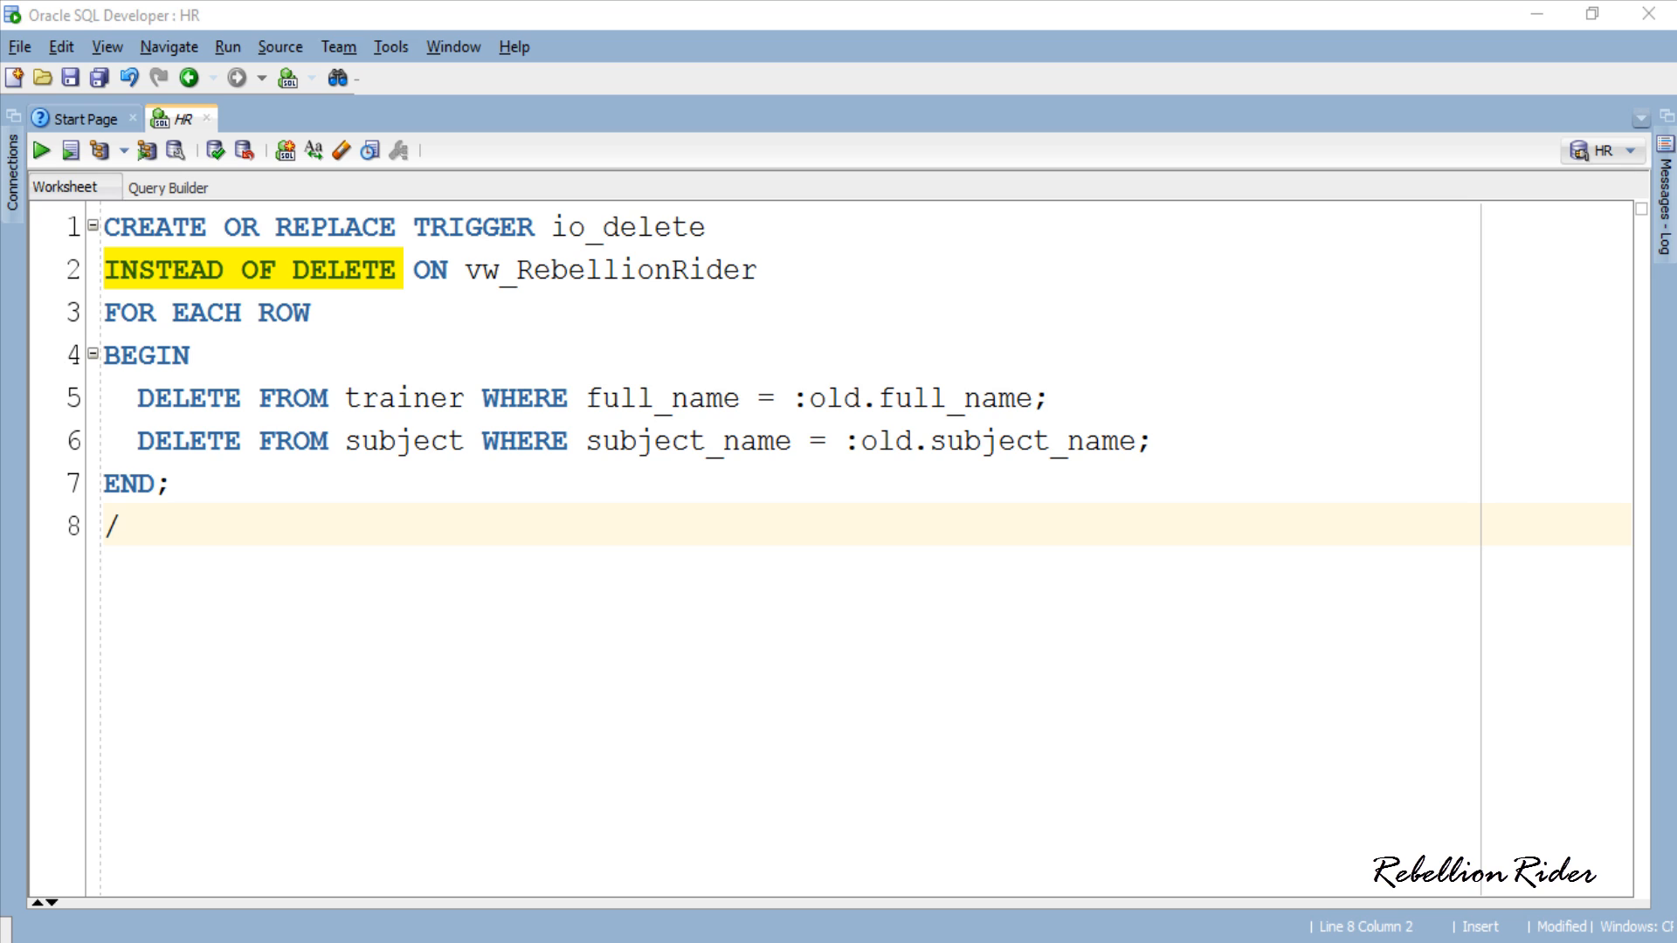
{"action": "double_click", "coordinate": [606, 269]}
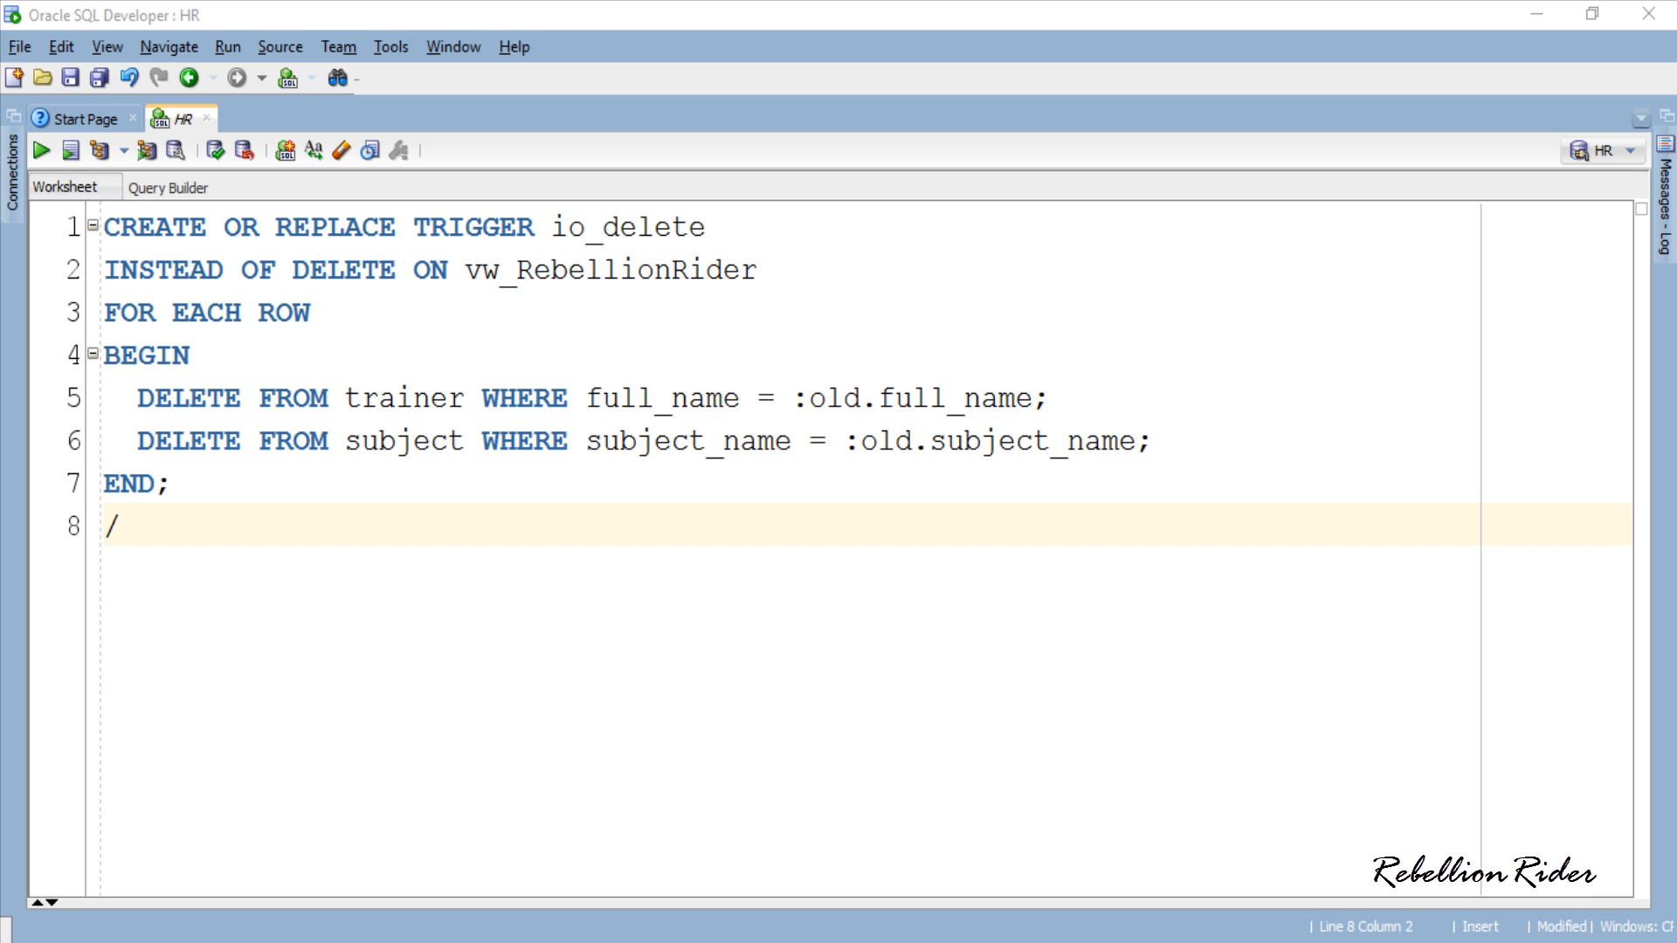
Run the trigger script and accept the Enter Binds dialog so IO_DELETE compiles.
{"action": "left_click", "coordinate": [40, 150]}
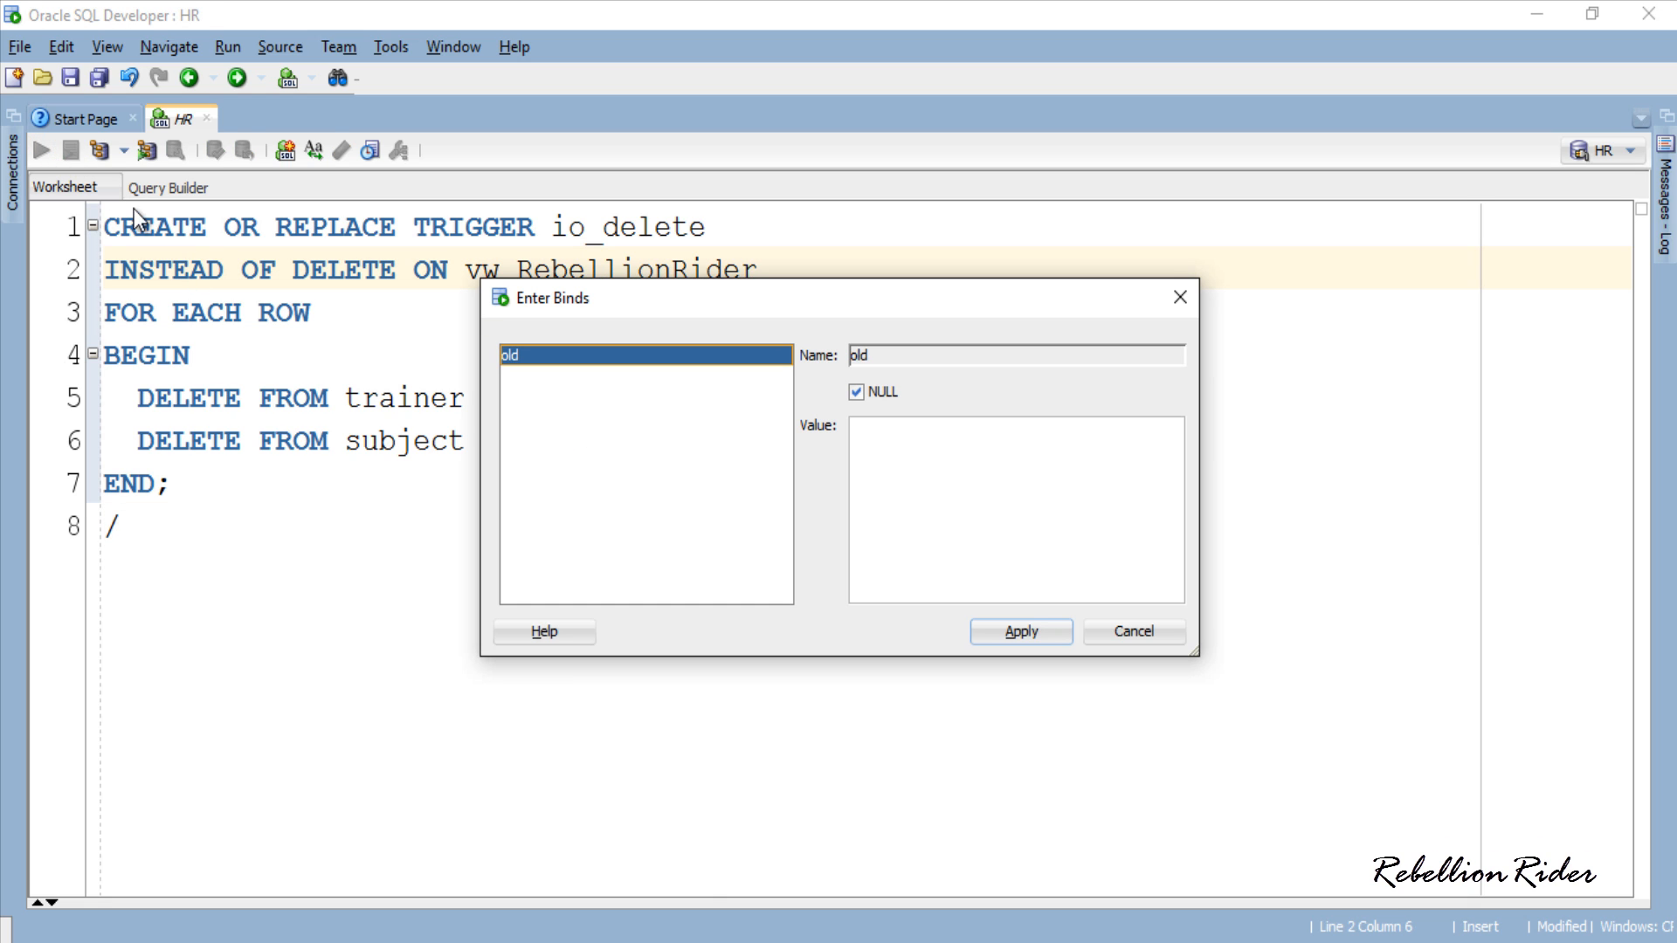
{"action": "left_click", "coordinate": [1019, 631]}
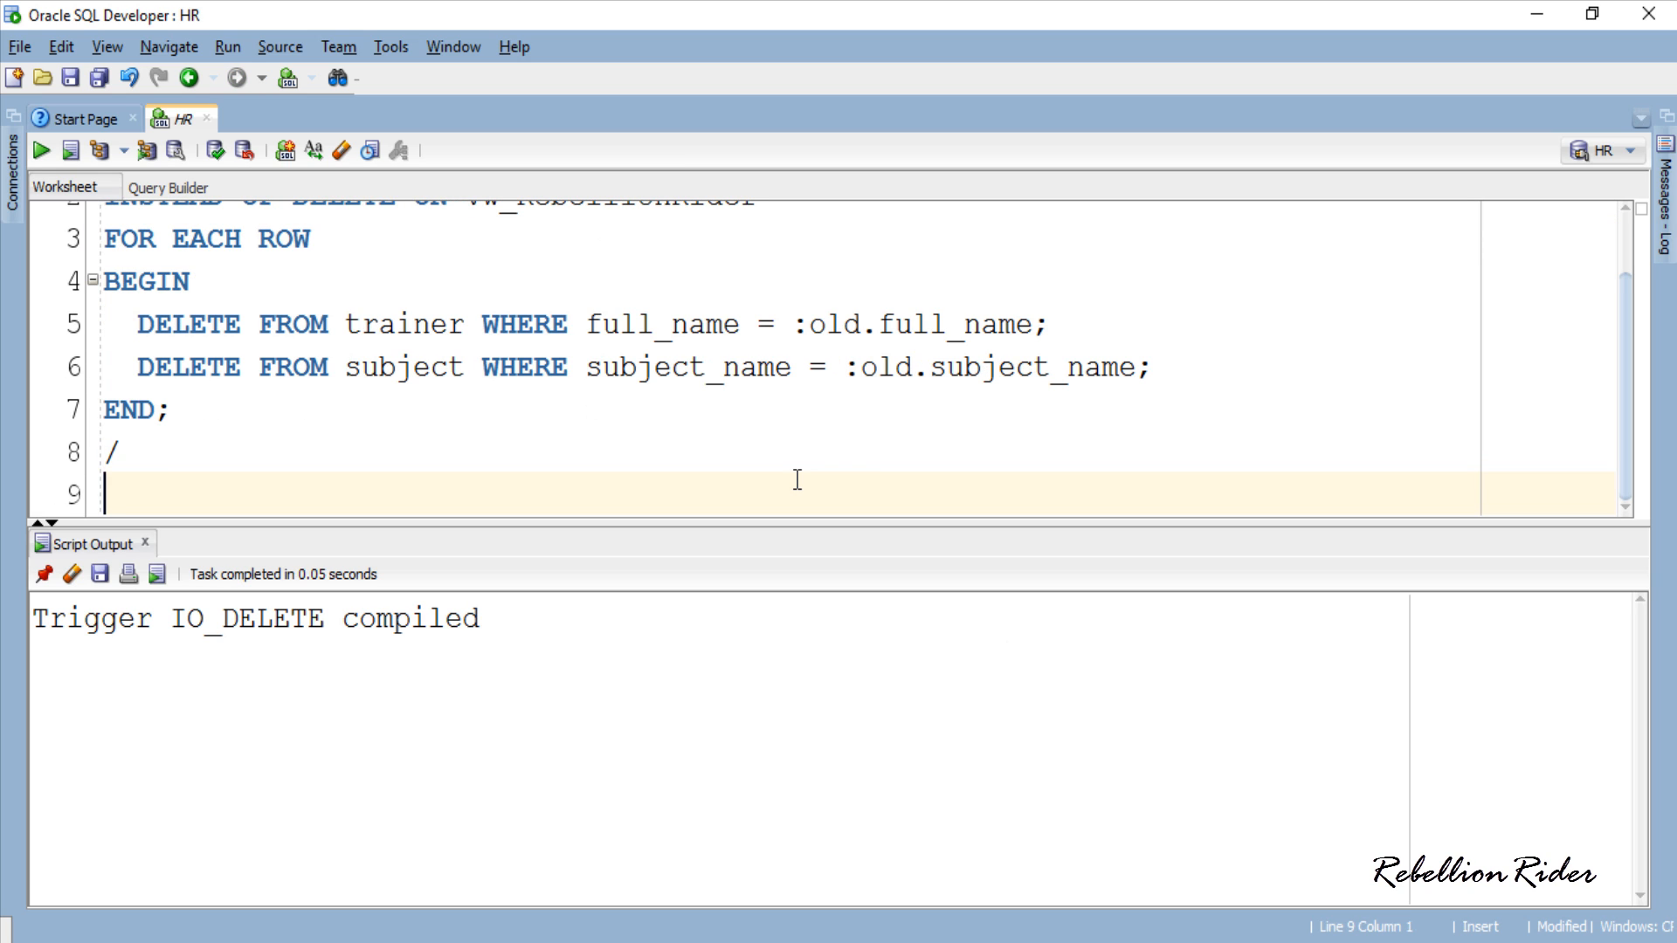
Run DELETE FROM vw_RebellionRider WHERE full_name = 'Tony Stark' to get '4 rows deleted.'.
{"action": "type", "text": "DELETE FROM vw_RebellionR"}
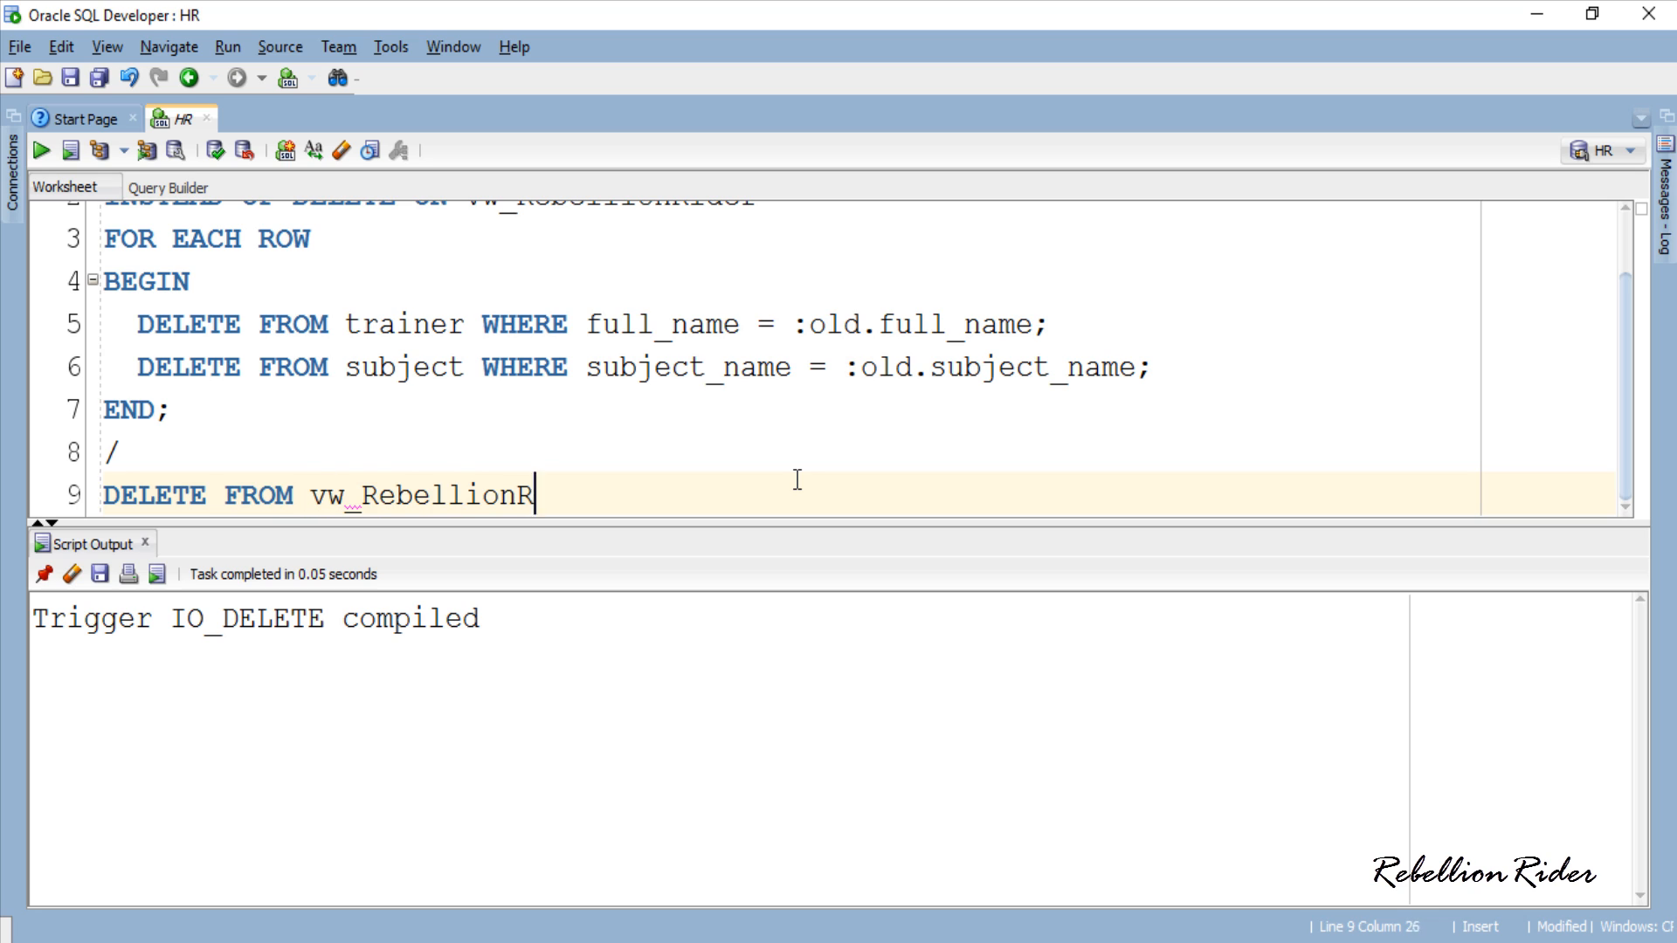
{"action": "type", "text": "ider WHERE full_name ="}
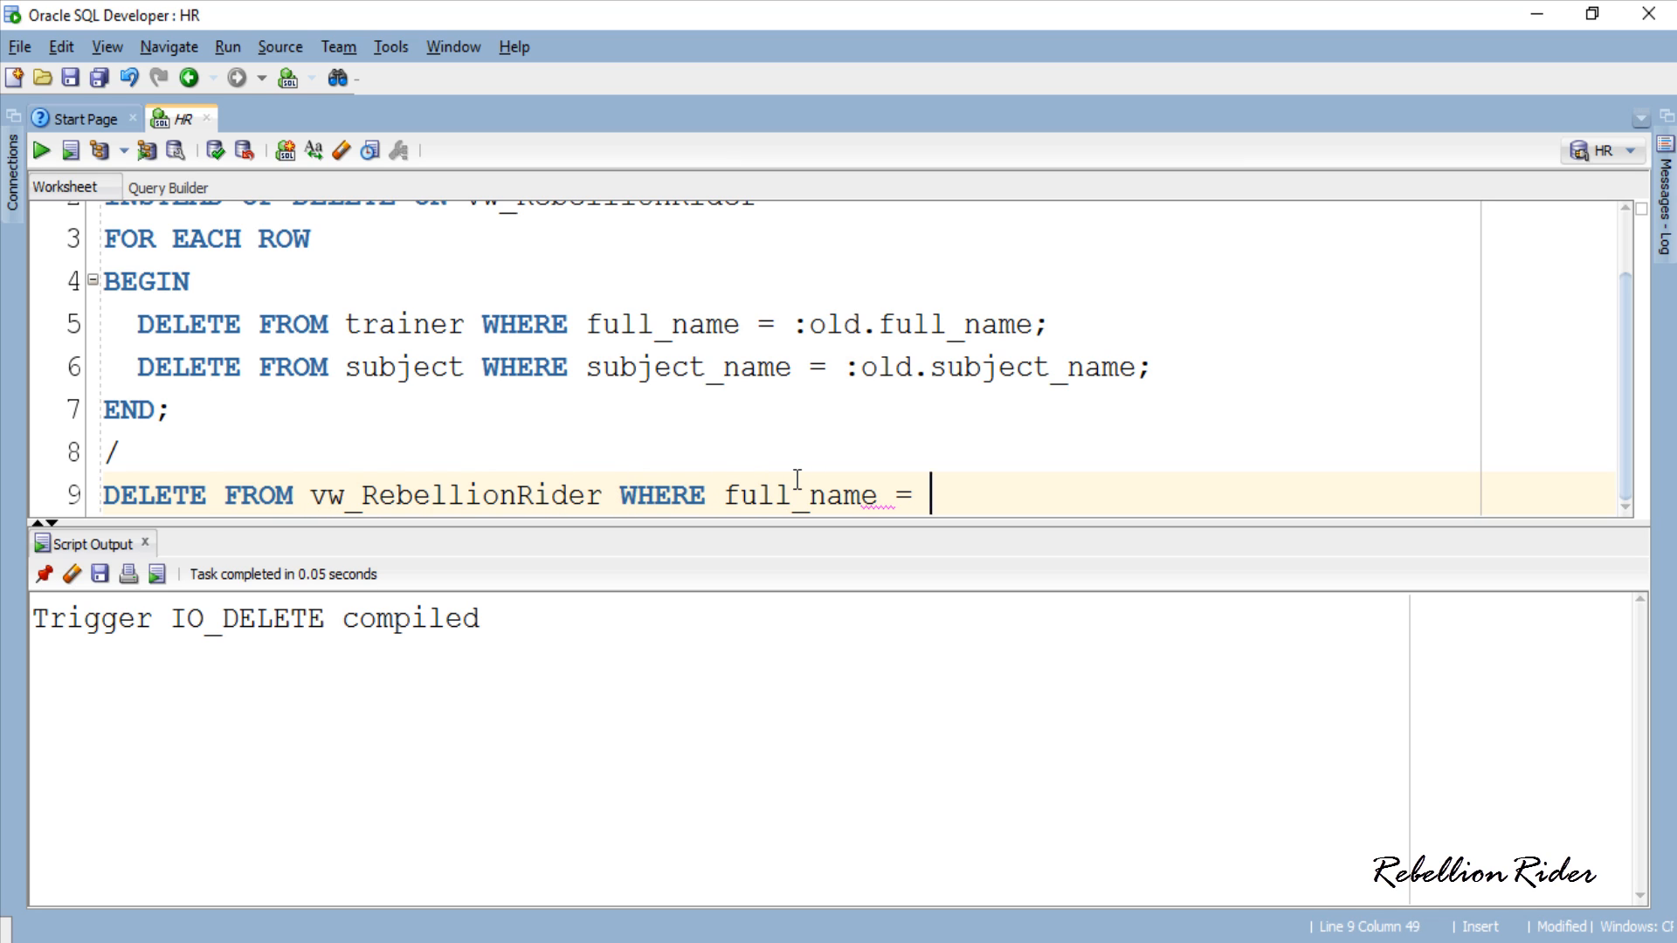
{"action": "type", "text": "'Tony Stark';"}
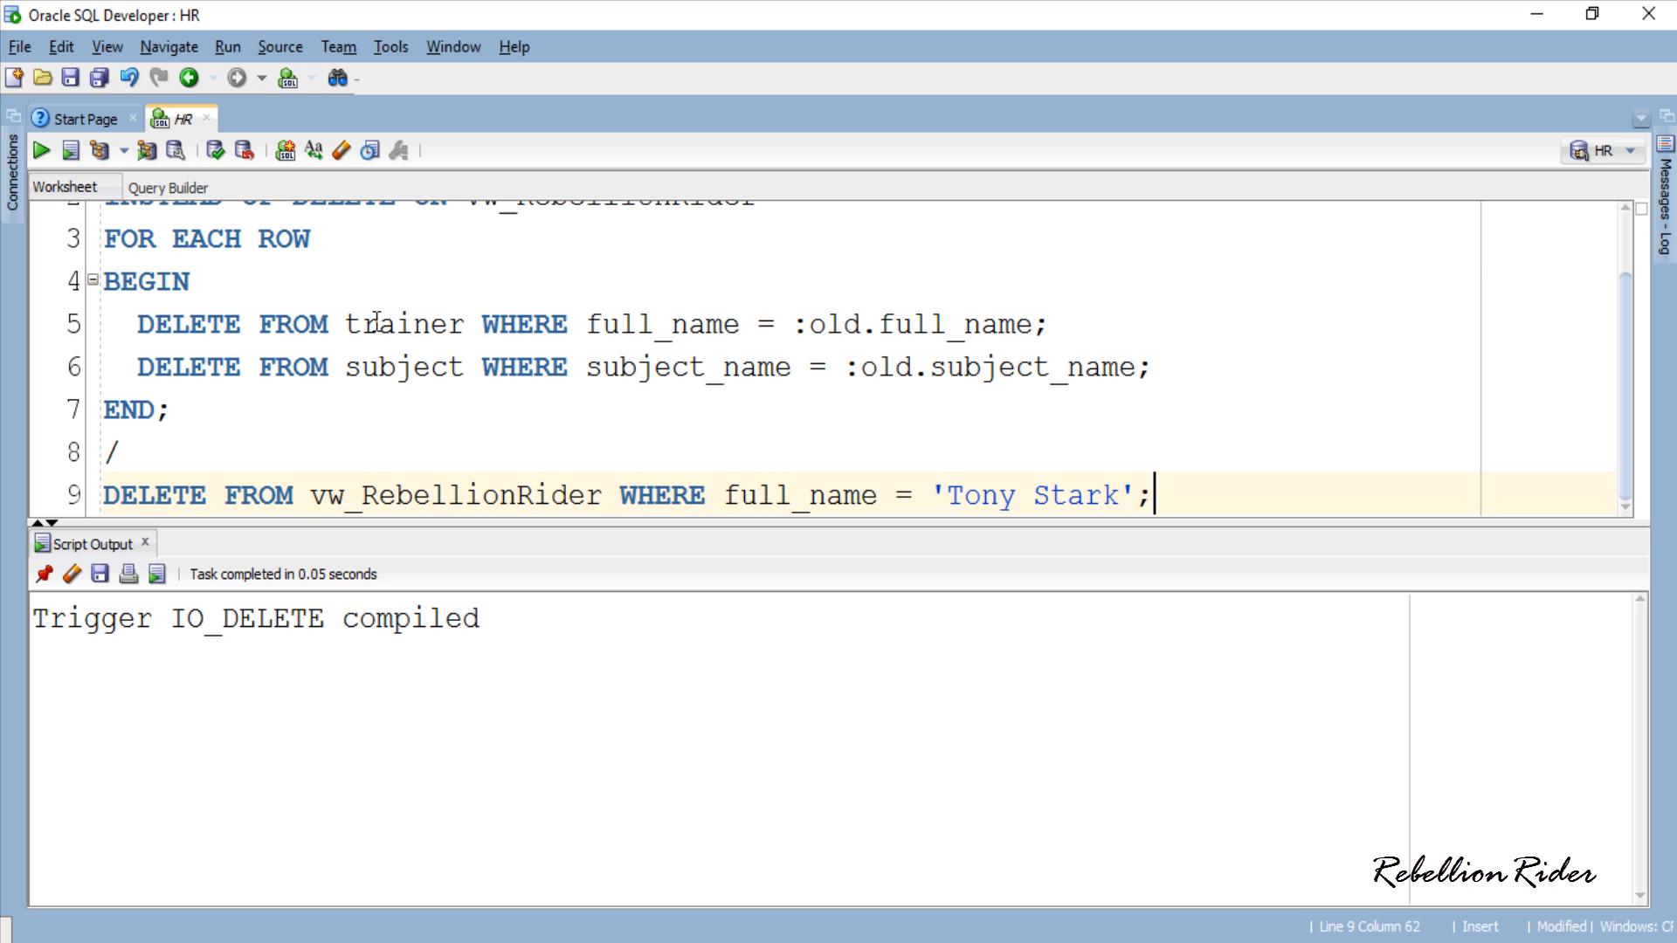
{"action": "left_click", "coordinate": [31, 150]}
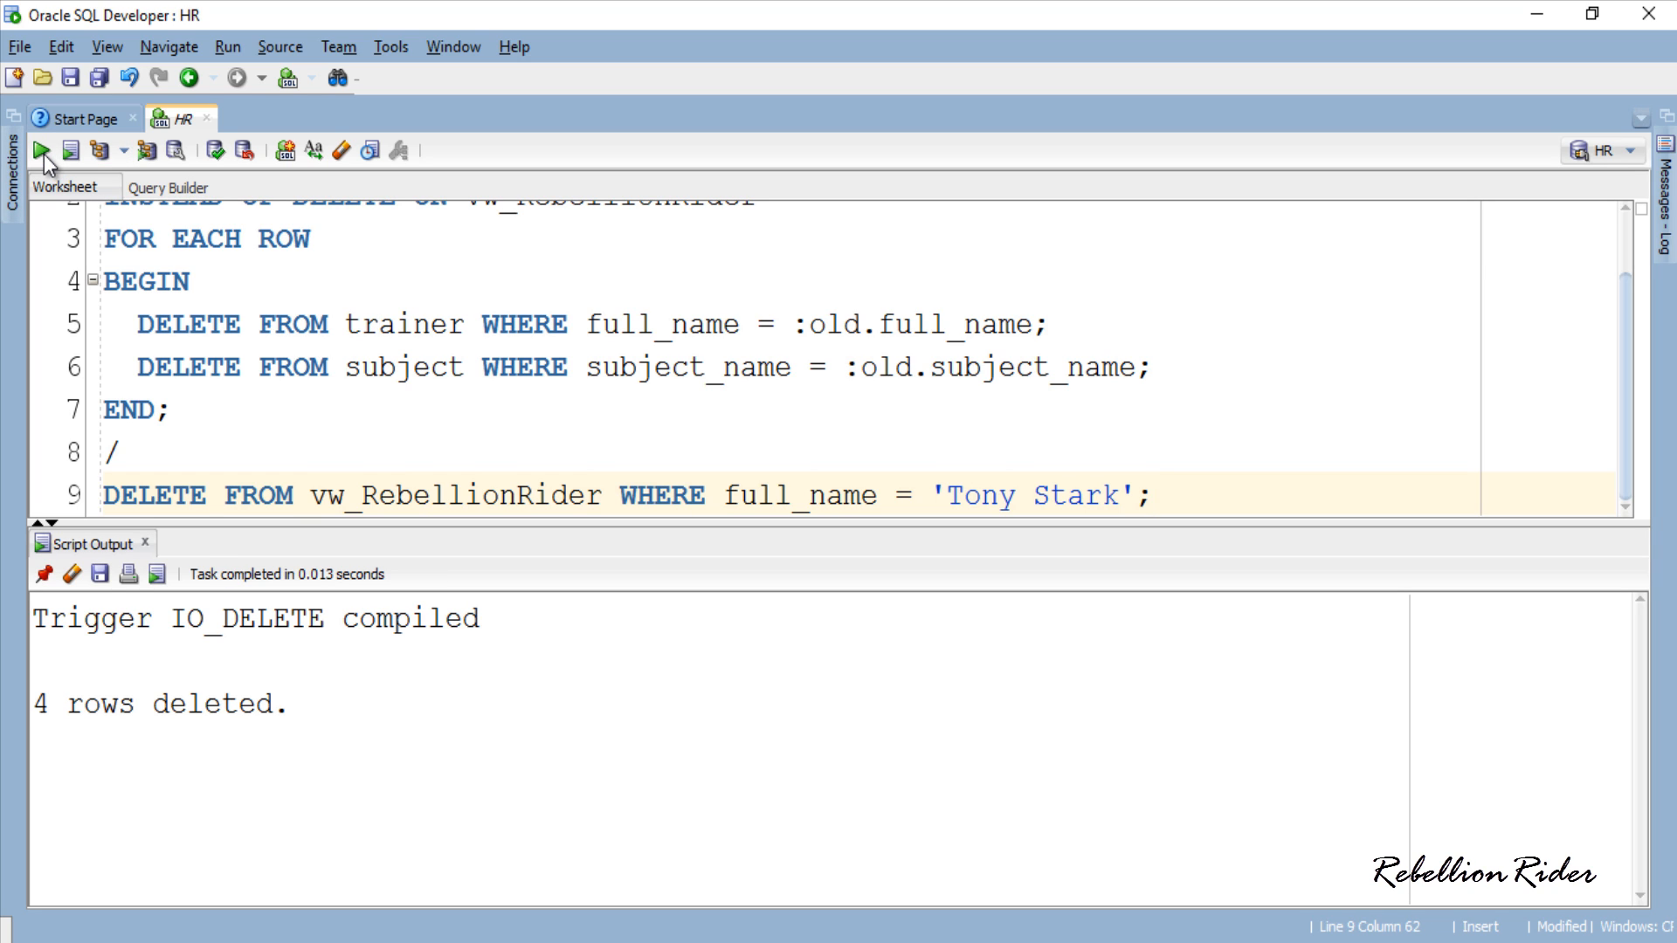